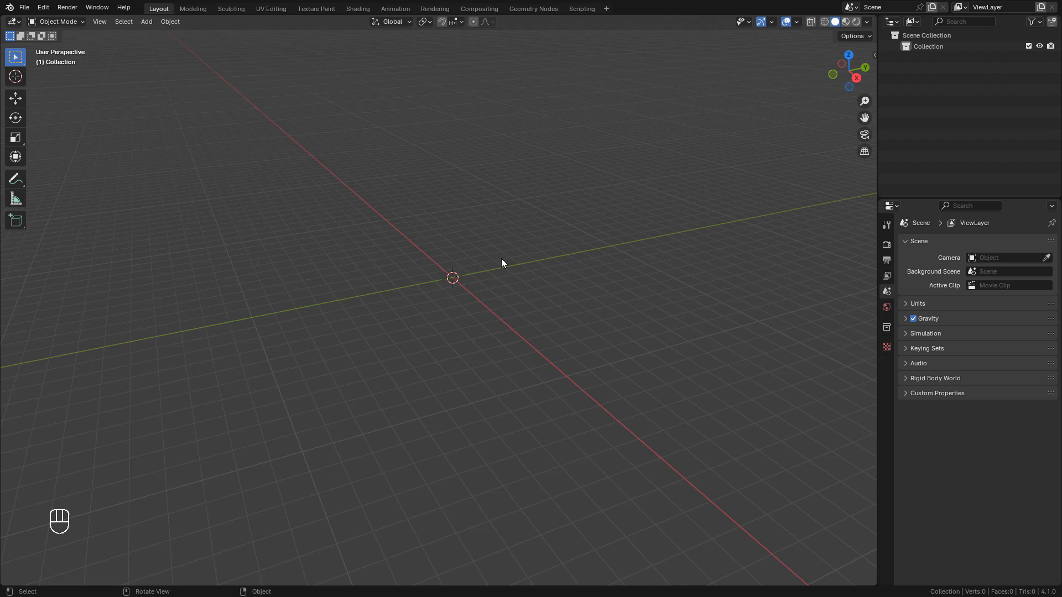
Add a mesh plane and scale it to about 19 as a large ground surface.
{"action": "key", "text": "shift"}
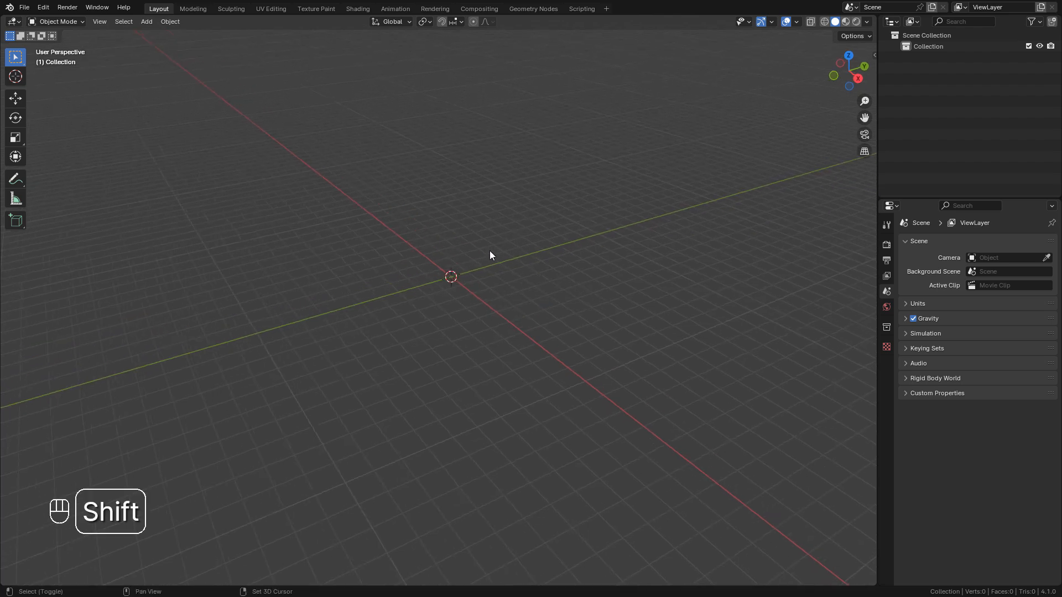
{"action": "key", "text": "shift+a"}
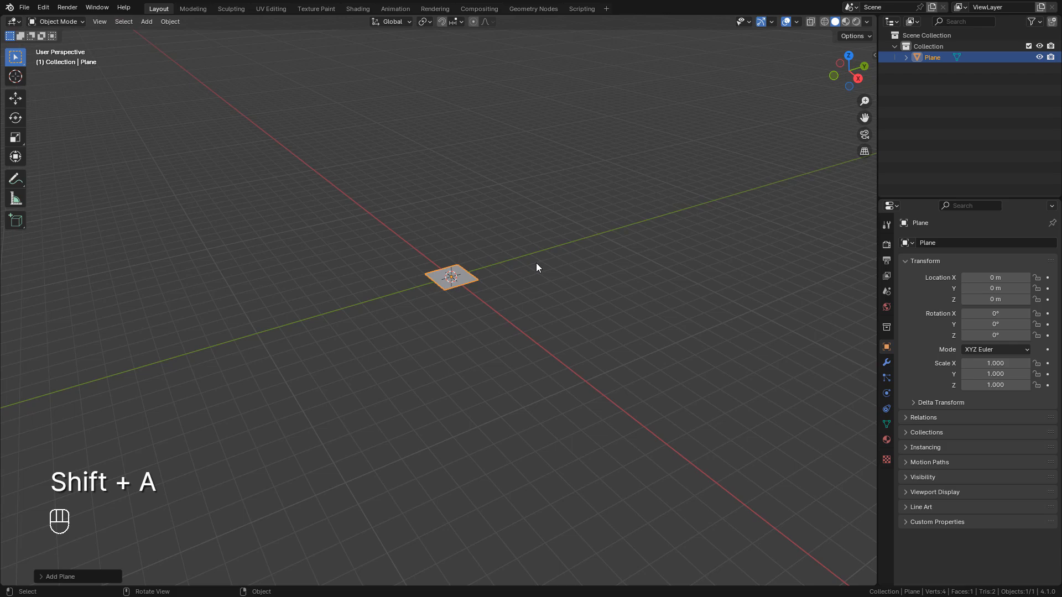
{"action": "key", "text": "s"}
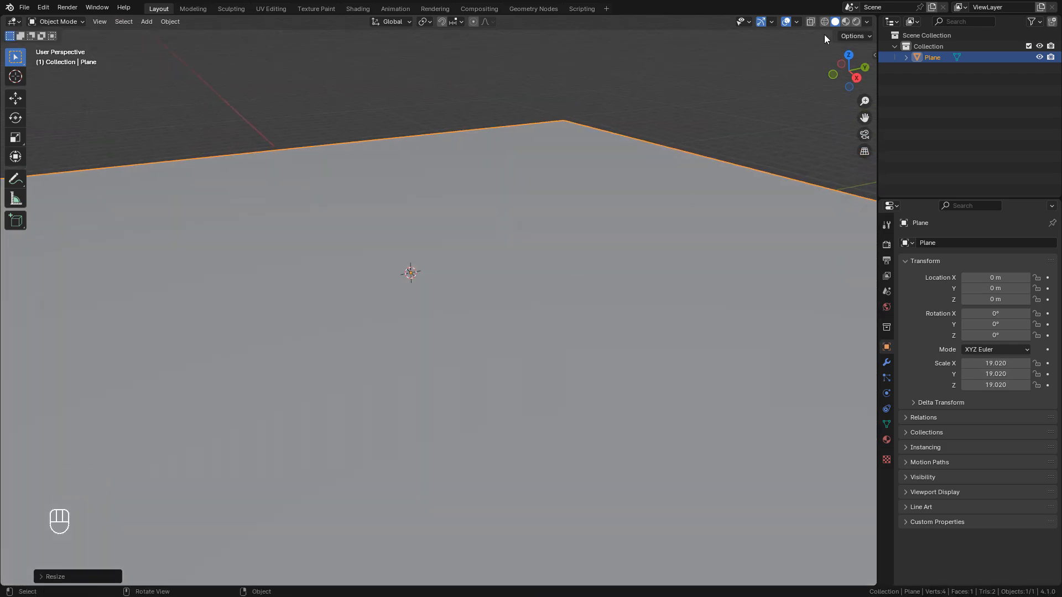
Split the viewport and make the right area a Shader Editor showing the plane's material nodes.
{"action": "left_click", "coordinate": [844, 21]}
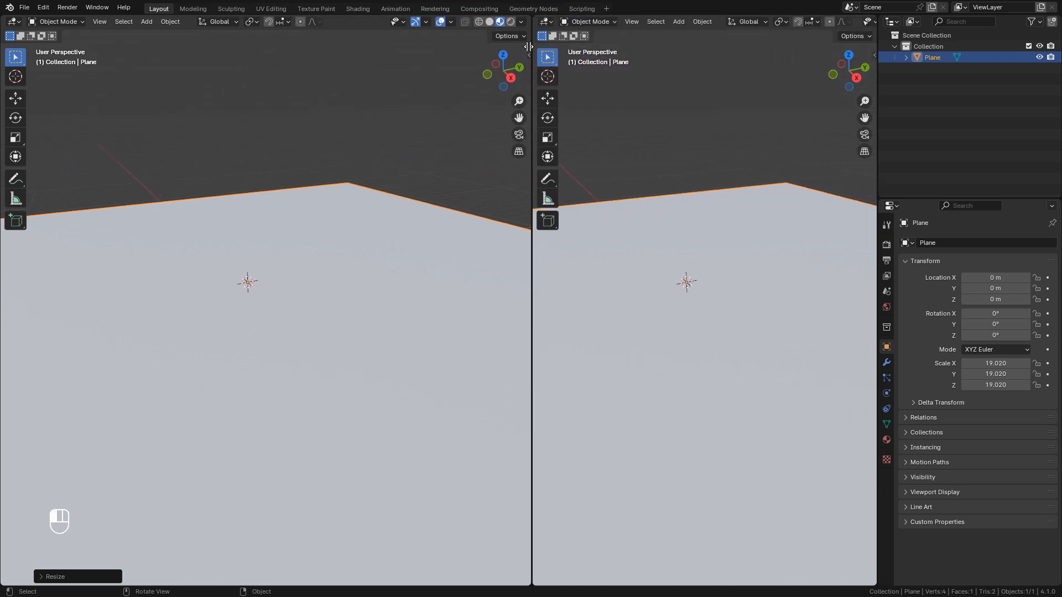
{"action": "left_click", "coordinate": [528, 21]}
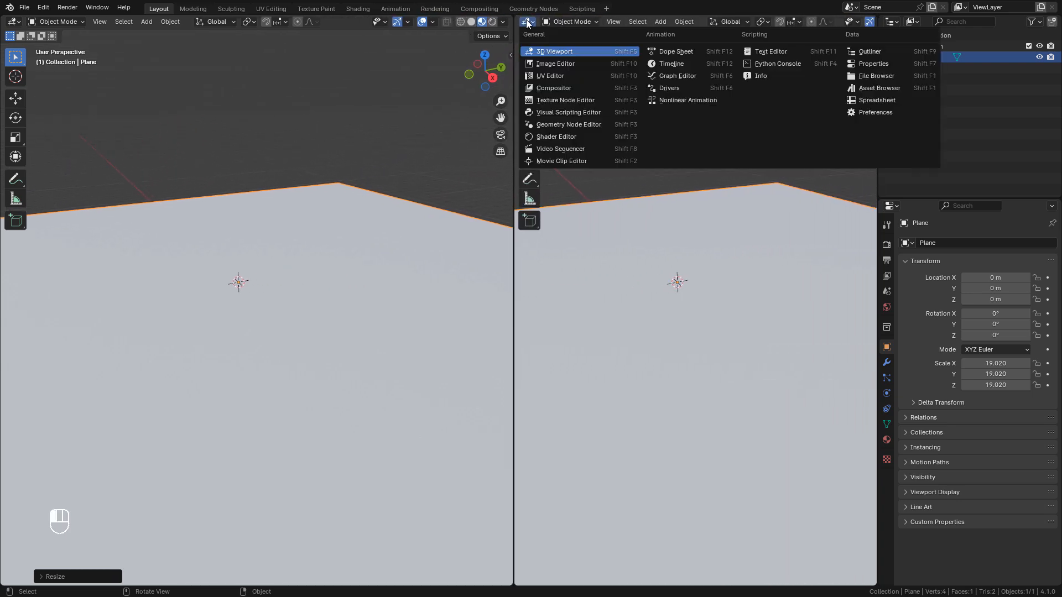
{"action": "mouse_move", "coordinate": [557, 136]}
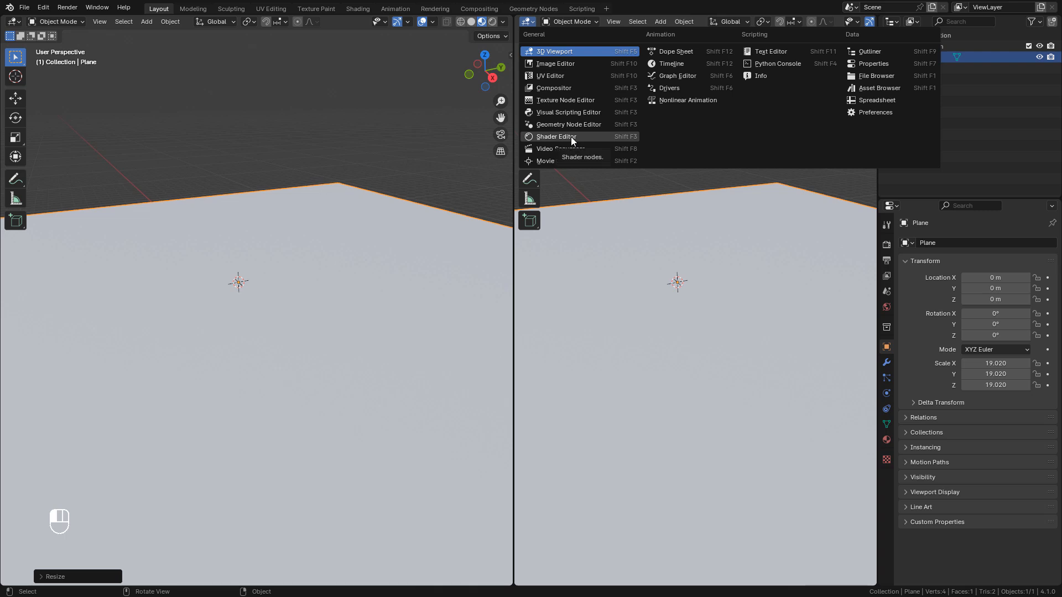
{"action": "left_click", "coordinate": [556, 136]}
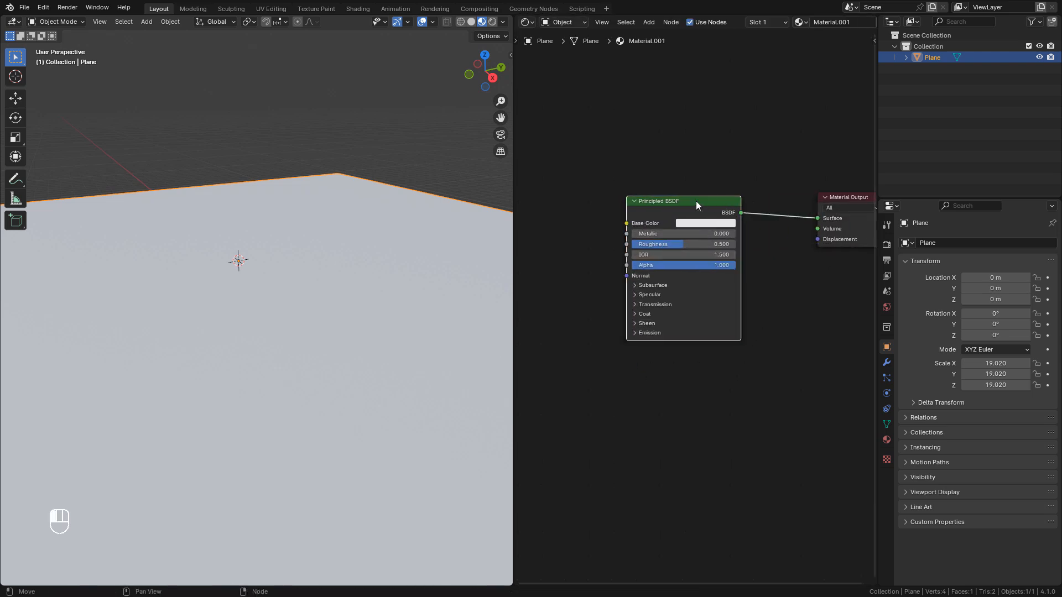
Make the Principled BSDF black with roughness 0 and metallic about 0.3, like dark water.
{"action": "left_click", "coordinate": [704, 222]}
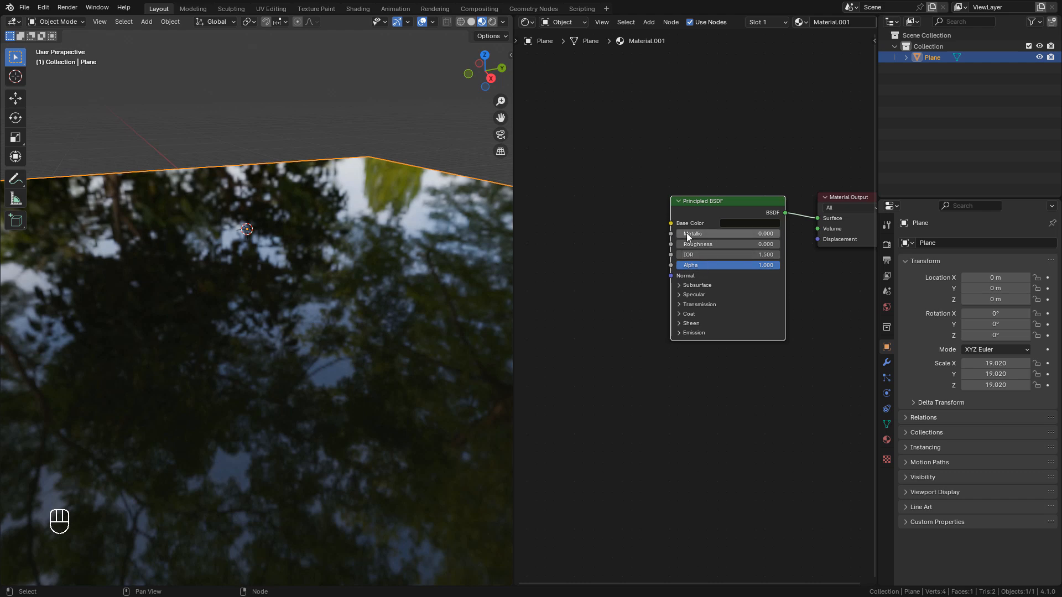
{"action": "left_click_drag", "start_coordinate": [690, 234], "coordinate": [737, 234]}
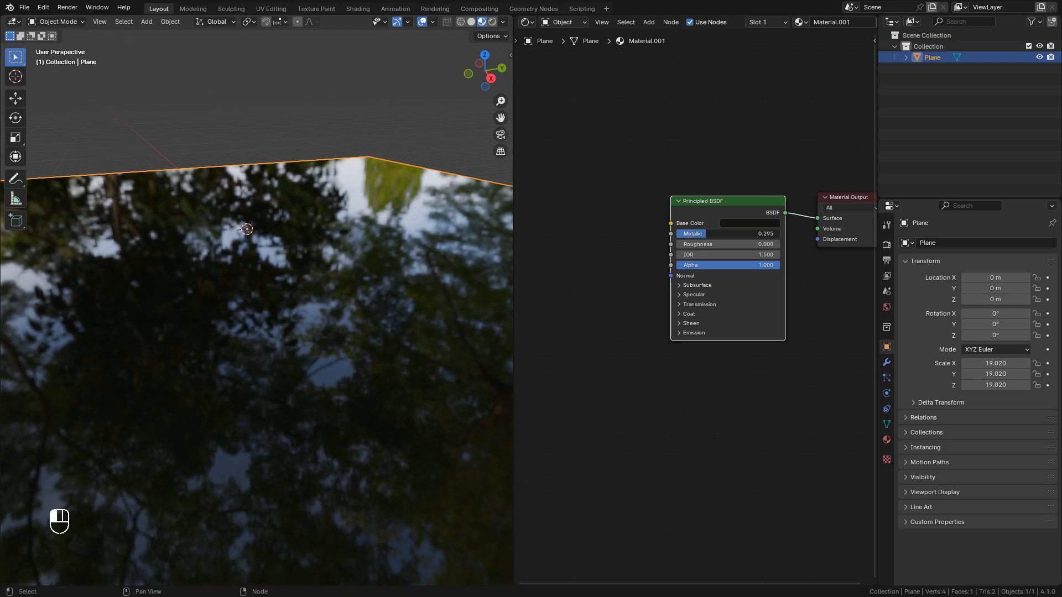
Add Noise Texture and Bump nodes, feeding Fac into Height and Bump into the BSDF Normal.
{"action": "key", "text": "shift+a"}
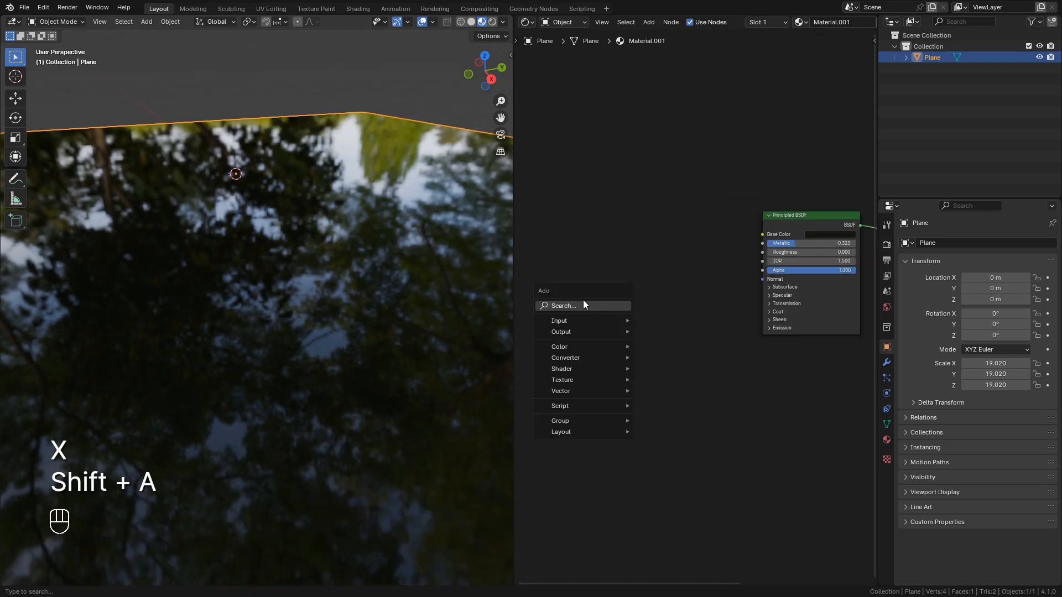
{"action": "left_click", "coordinate": [562, 305]}
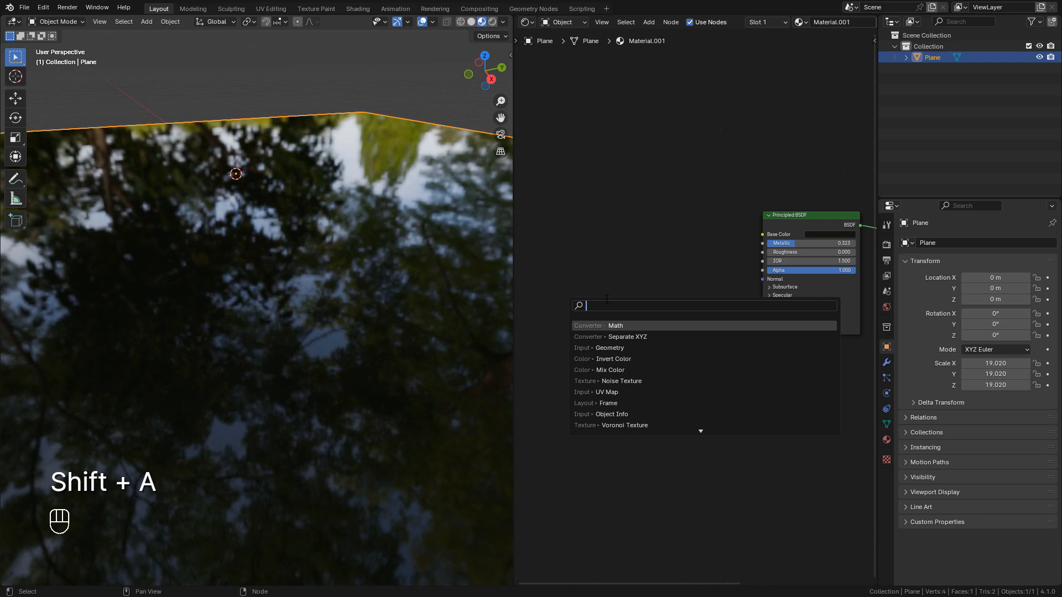
{"action": "type", "text": "noise"}
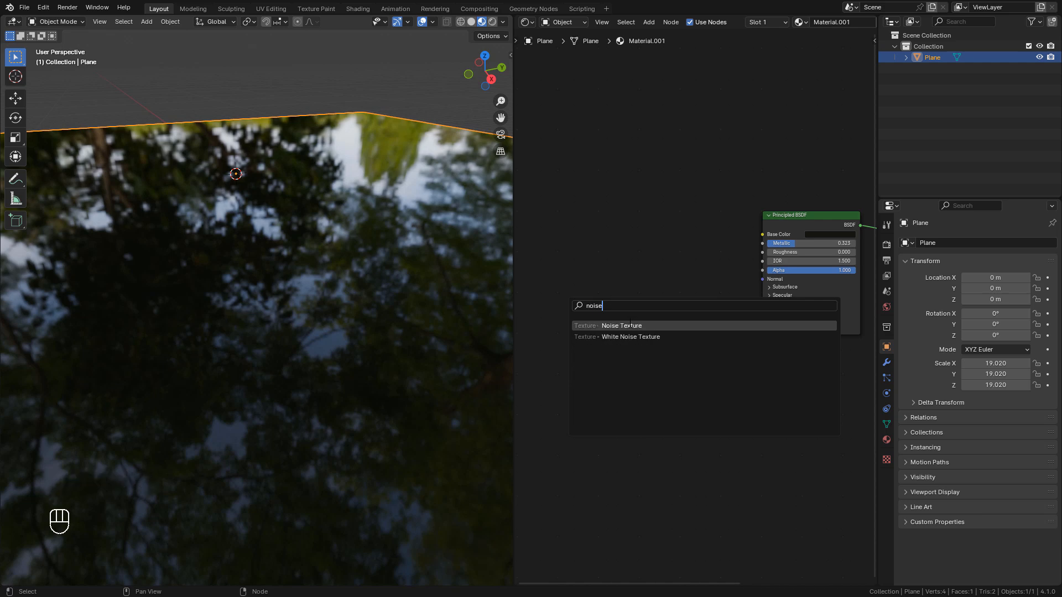
{"action": "left_click", "coordinate": [621, 325]}
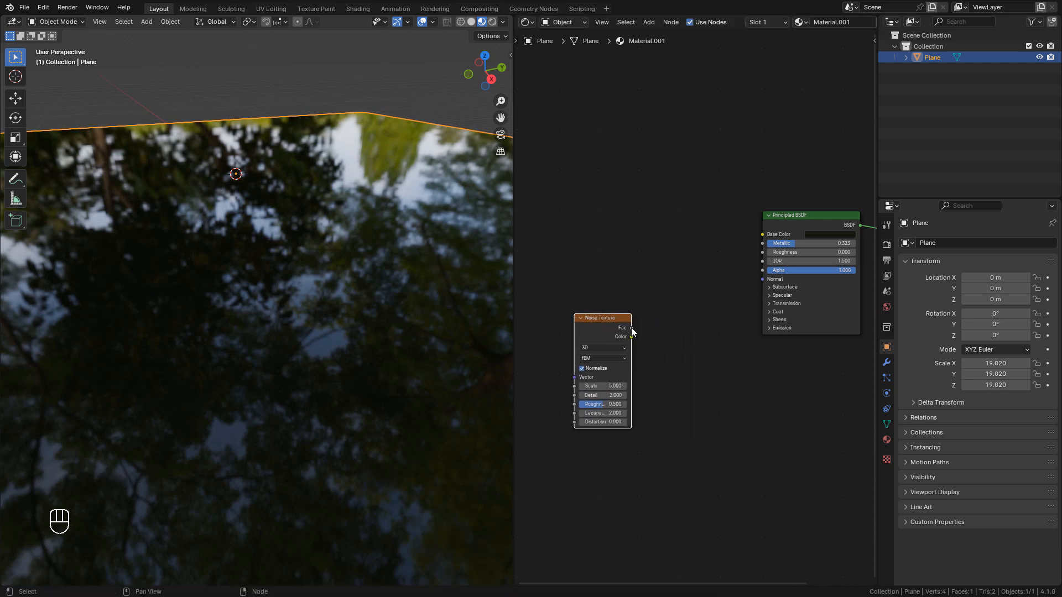
{"action": "type", "text": "bum"}
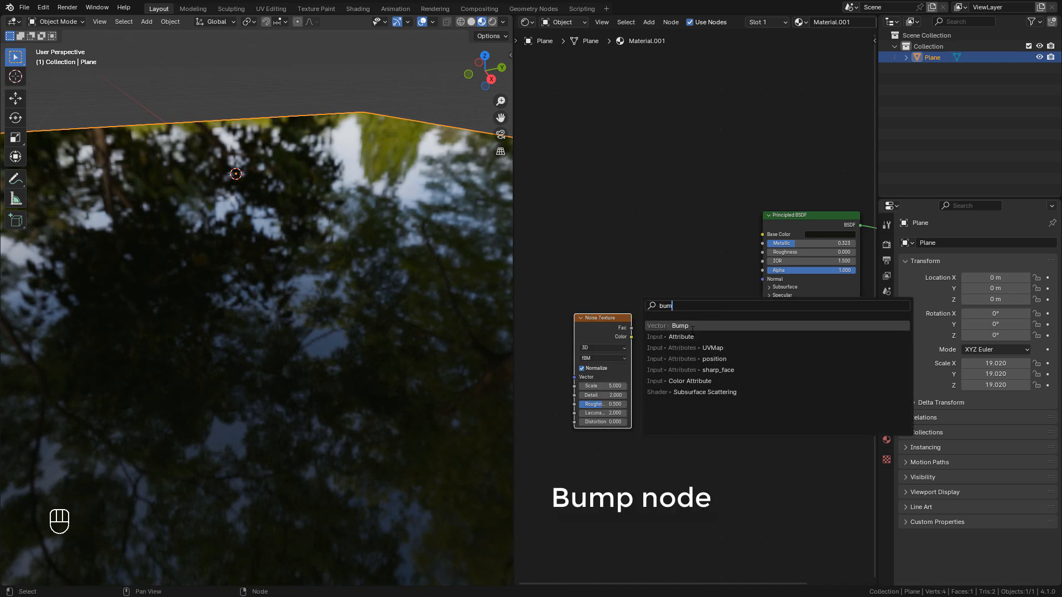
{"action": "left_click", "coordinate": [680, 326]}
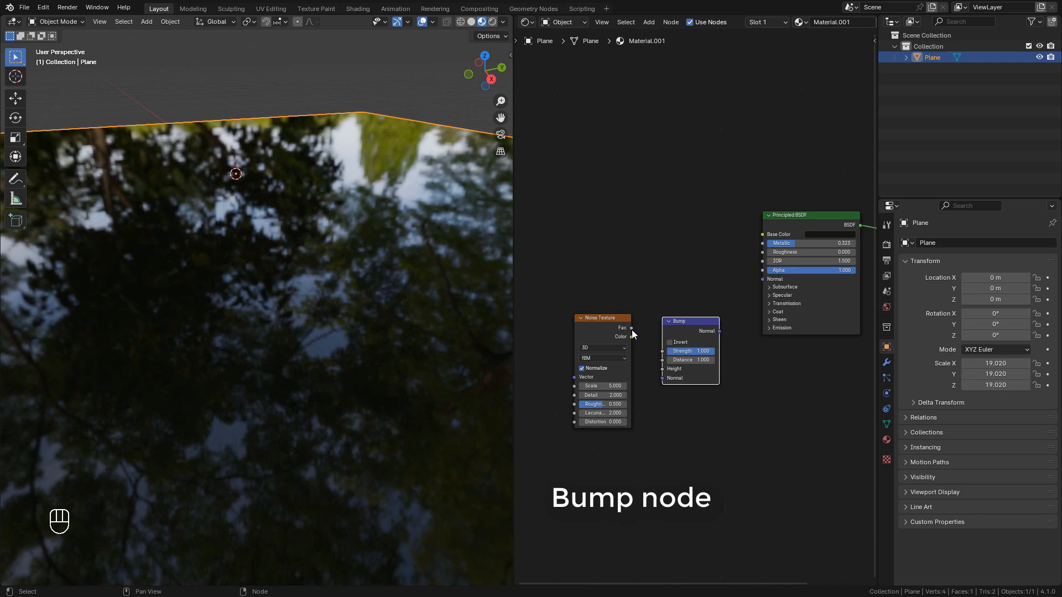
{"action": "left_click_drag", "start_coordinate": [631, 329], "coordinate": [661, 369]}
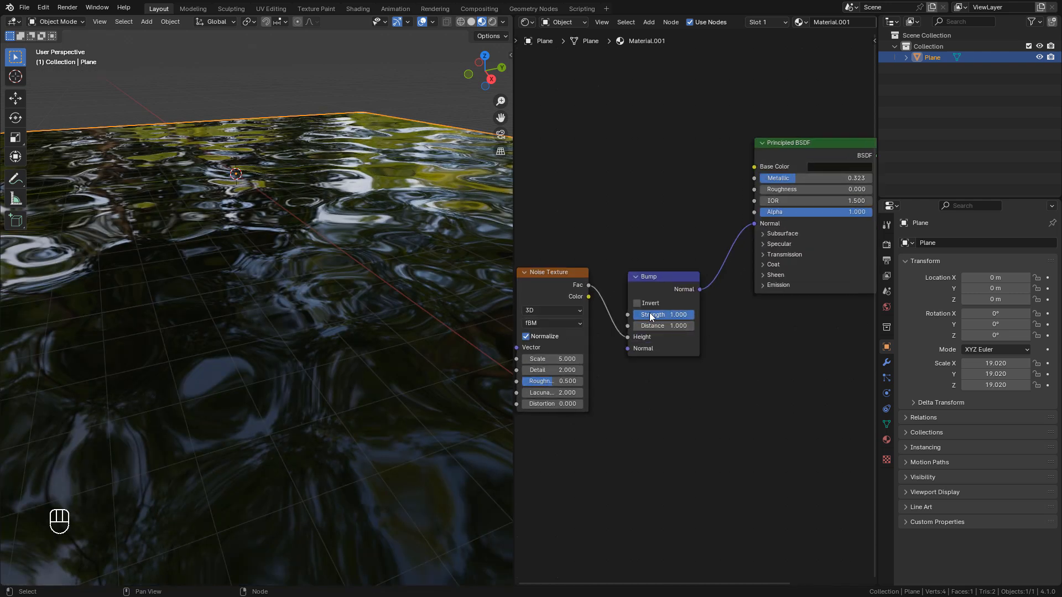
Lower the bump strength to 0.01 and raise the noise scale to 62.3 for finer ripples.
{"action": "double_click", "coordinate": [653, 314]}
{"action": "type", "text": "0.100"}
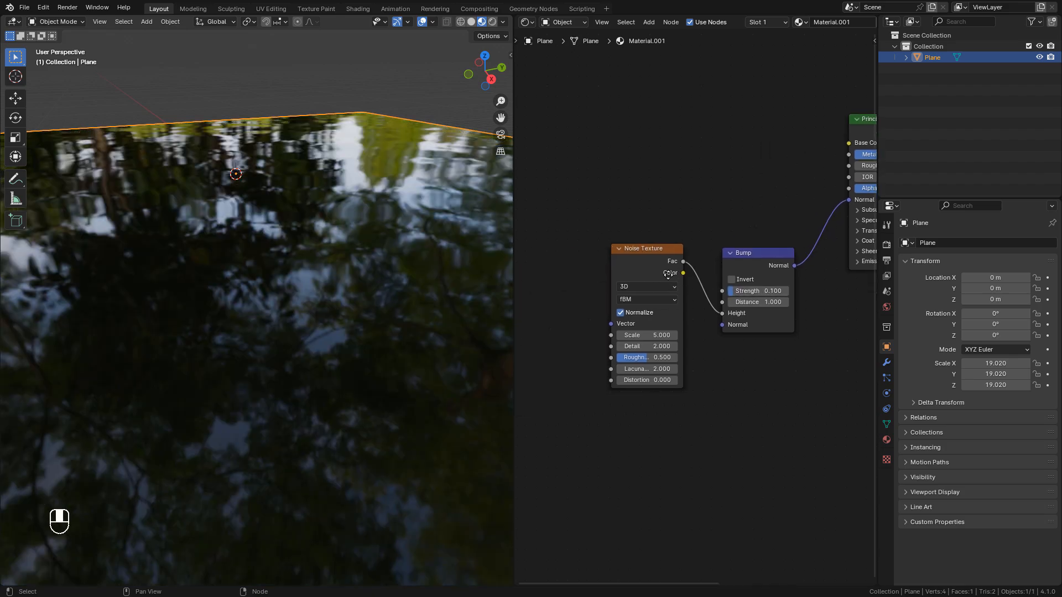
{"action": "left_click_drag", "start_coordinate": [647, 334], "coordinate": [670, 333]}
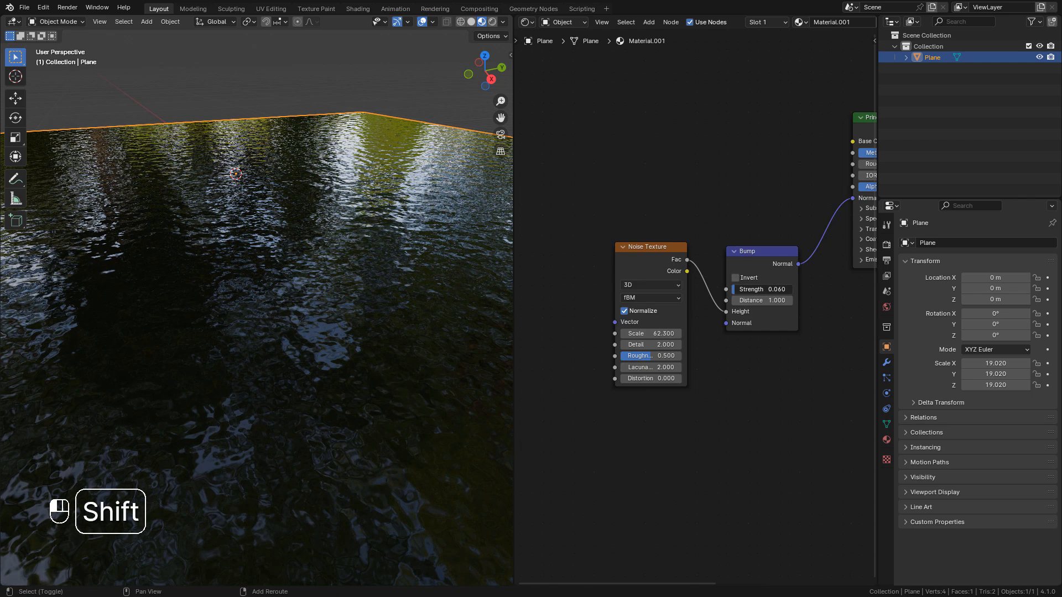
{"action": "left_click", "coordinate": [766, 288]}
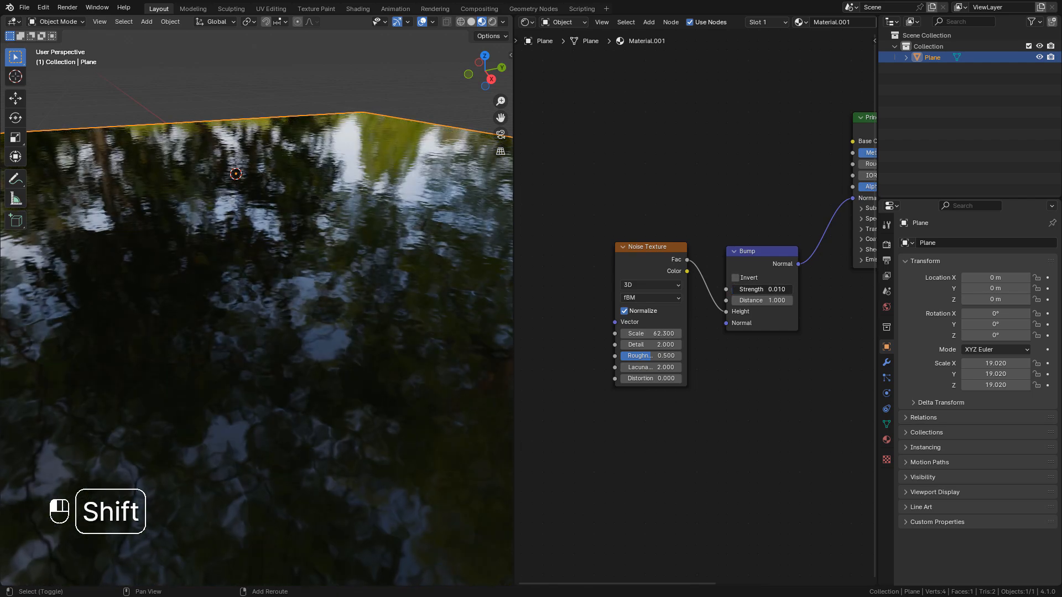
{"action": "left_click_drag", "start_coordinate": [761, 289], "coordinate": [770, 289]}
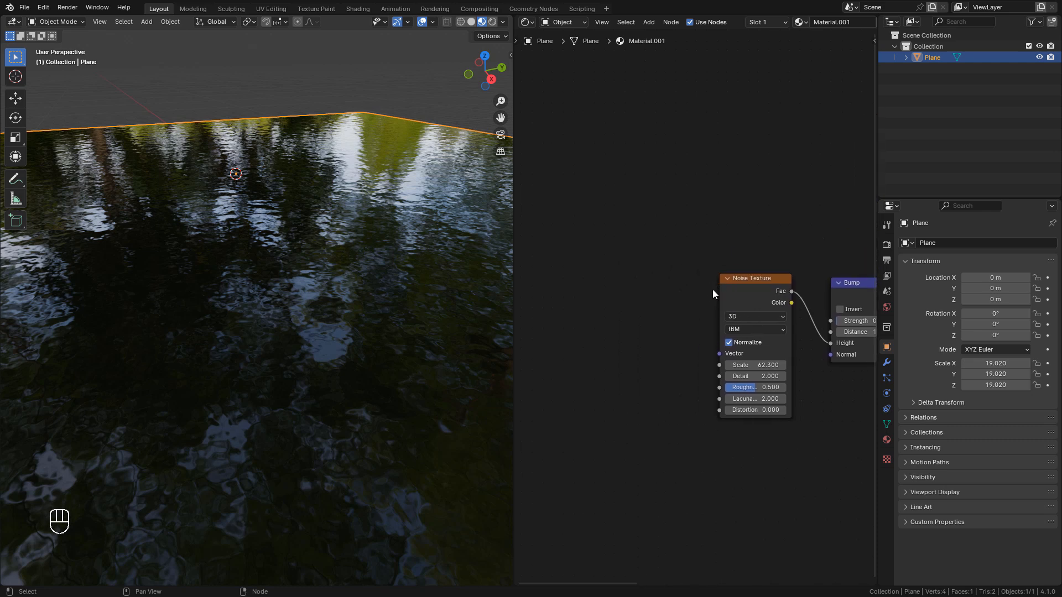
Add Texture Coordinate and Mapping nodes before the noise, with Mapping Scale X 3.9 for elongated ripples.
{"action": "key", "text": "shift+a"}
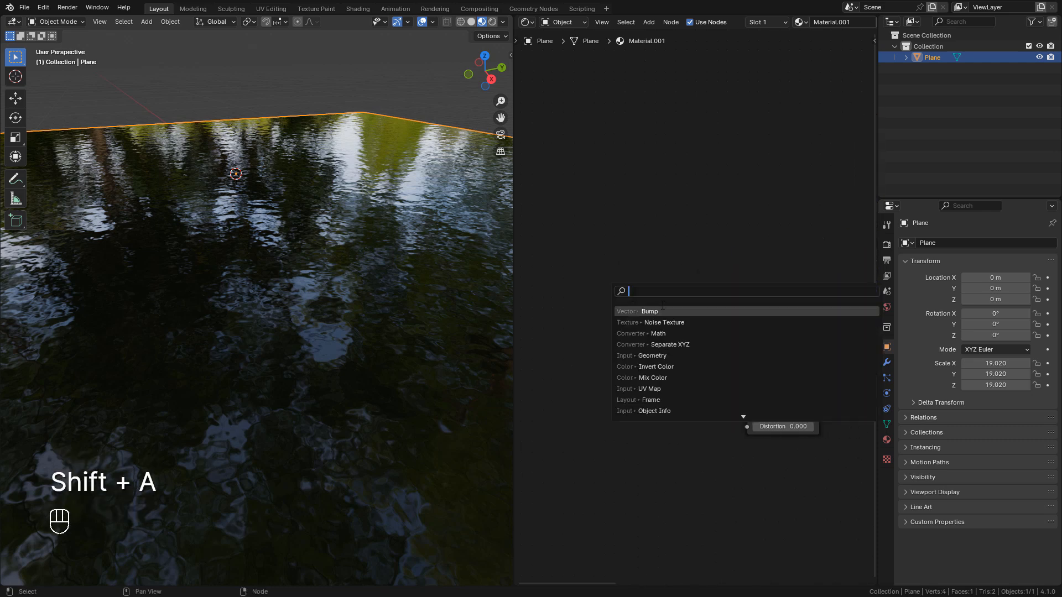
{"action": "type", "text": "coor"}
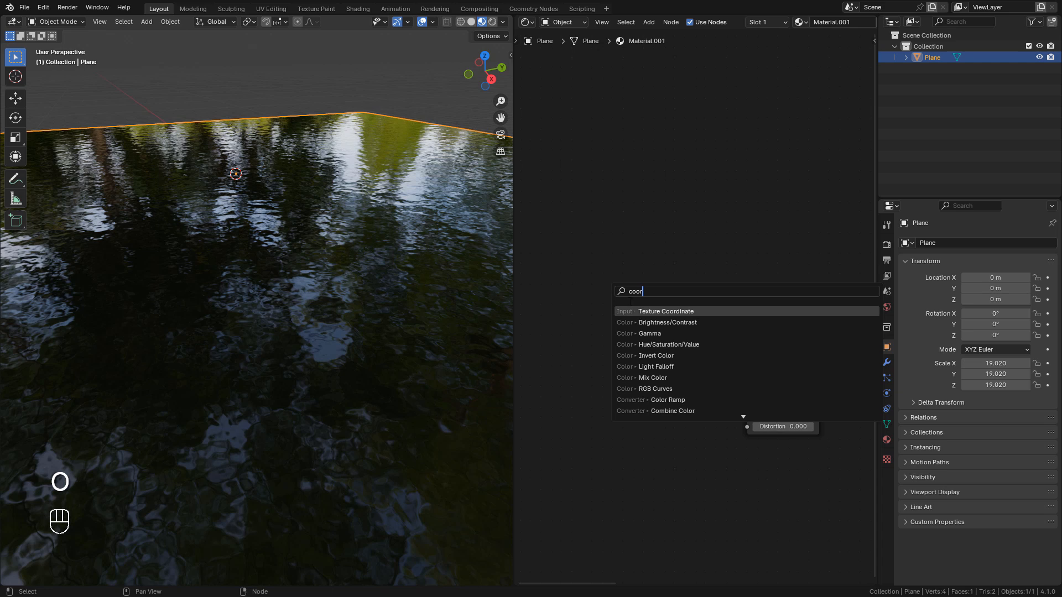
{"action": "left_click", "coordinate": [666, 311]}
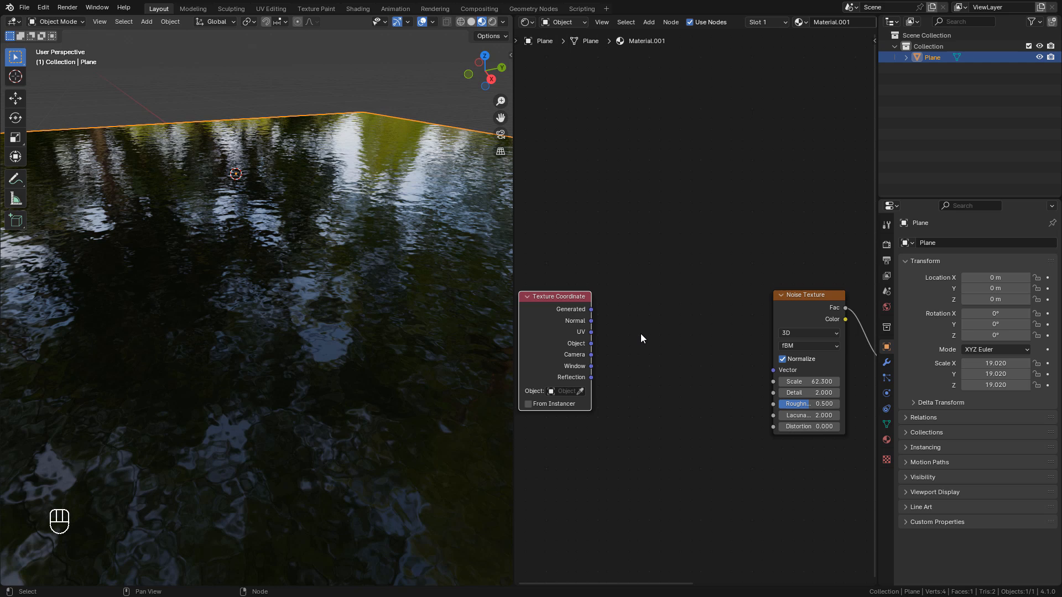
{"action": "key", "text": "shift+a"}
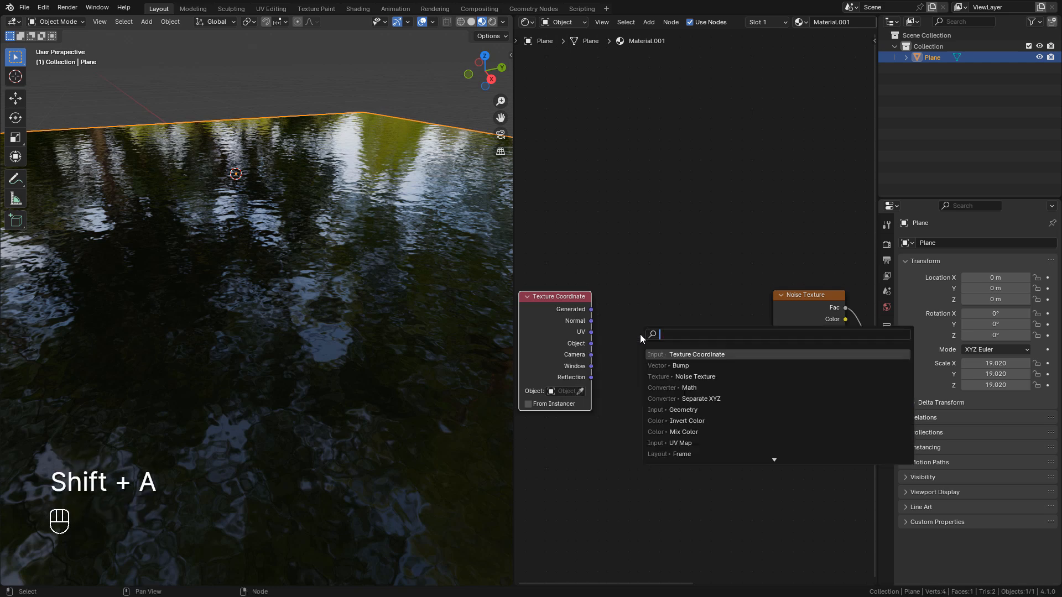
{"action": "type", "text": "mapp"}
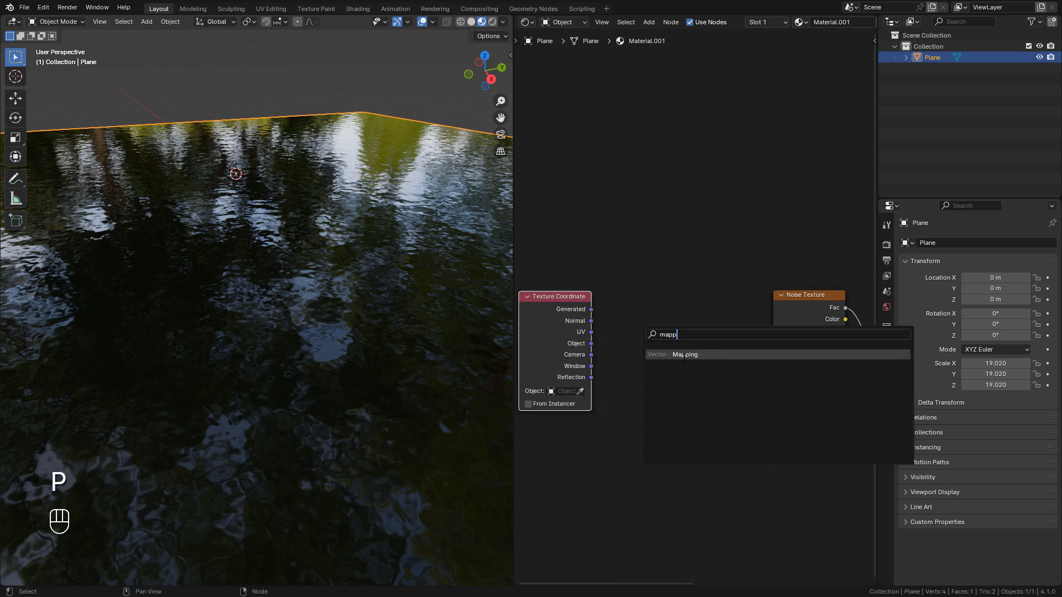
{"action": "left_click", "coordinate": [685, 354]}
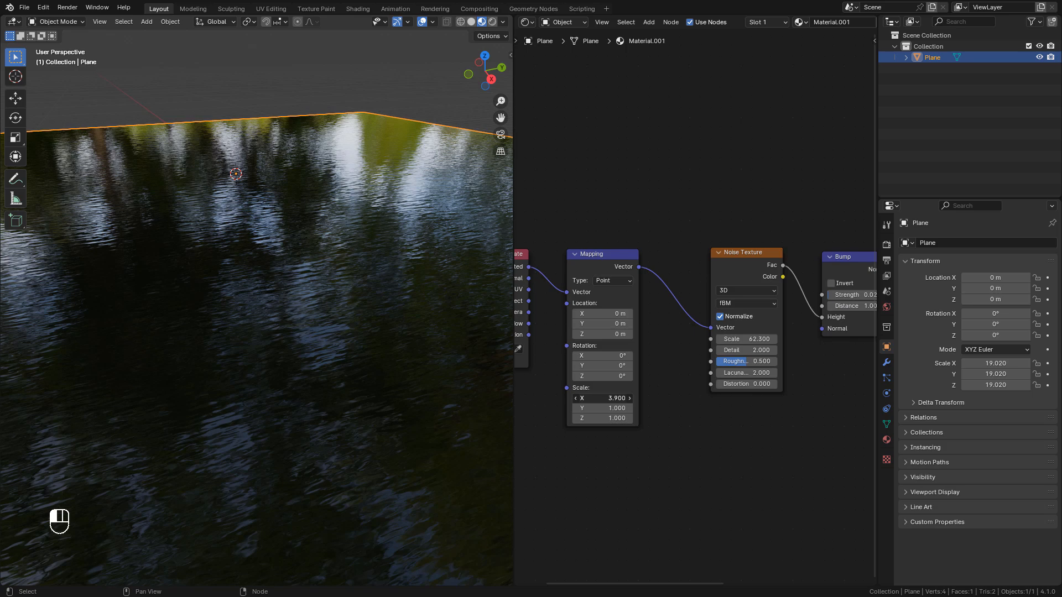
Make the noise texture 4D and drive its W value with #frame/3000.
{"action": "left_click", "coordinate": [744, 291]}
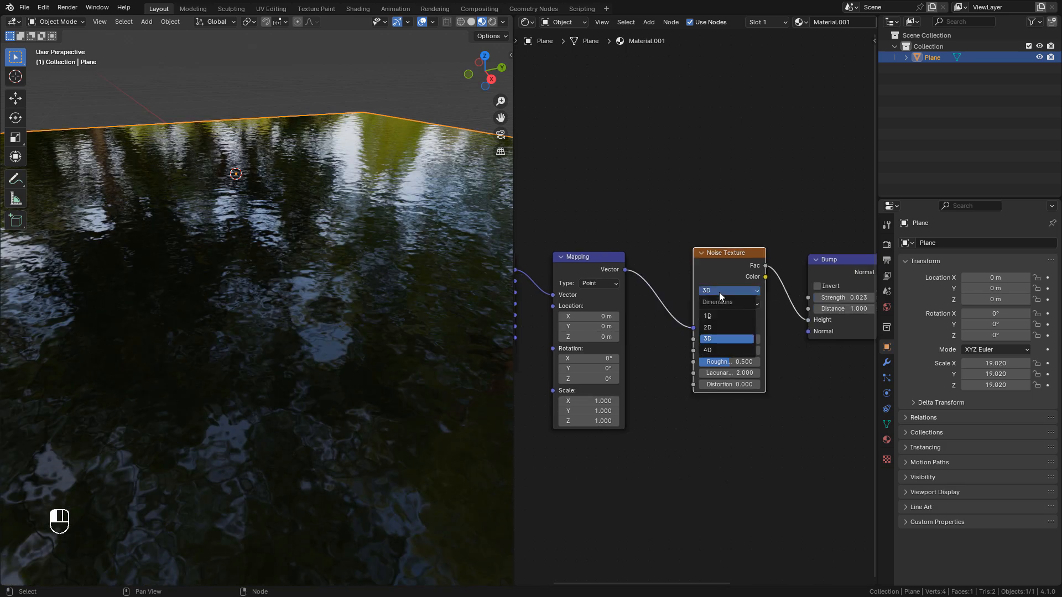
{"action": "left_click", "coordinate": [707, 351]}
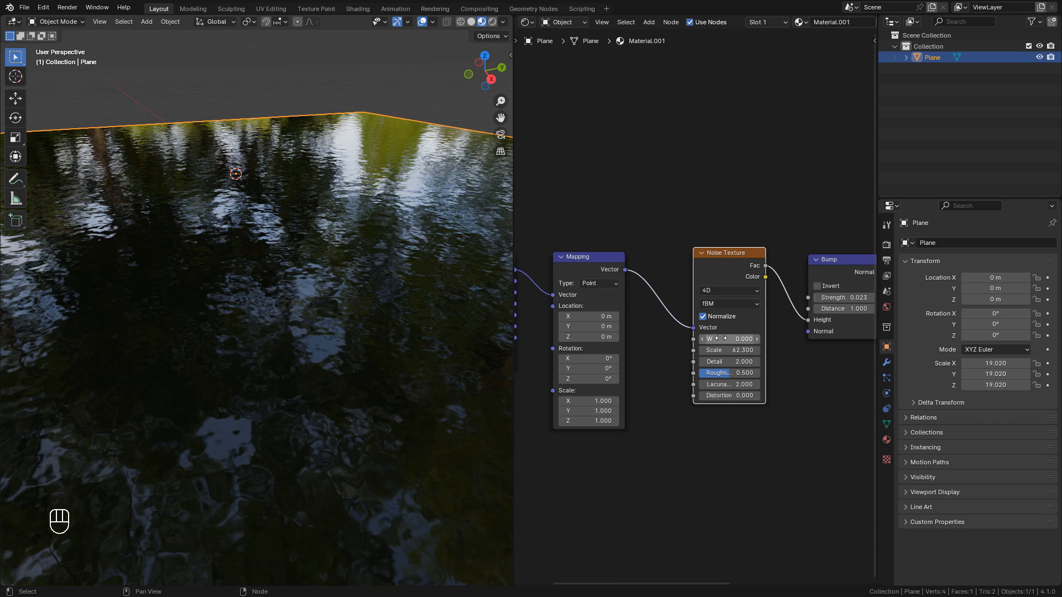
{"action": "left_click_drag", "start_coordinate": [728, 339], "coordinate": [741, 338]}
{"action": "type", "text": "#frame"}
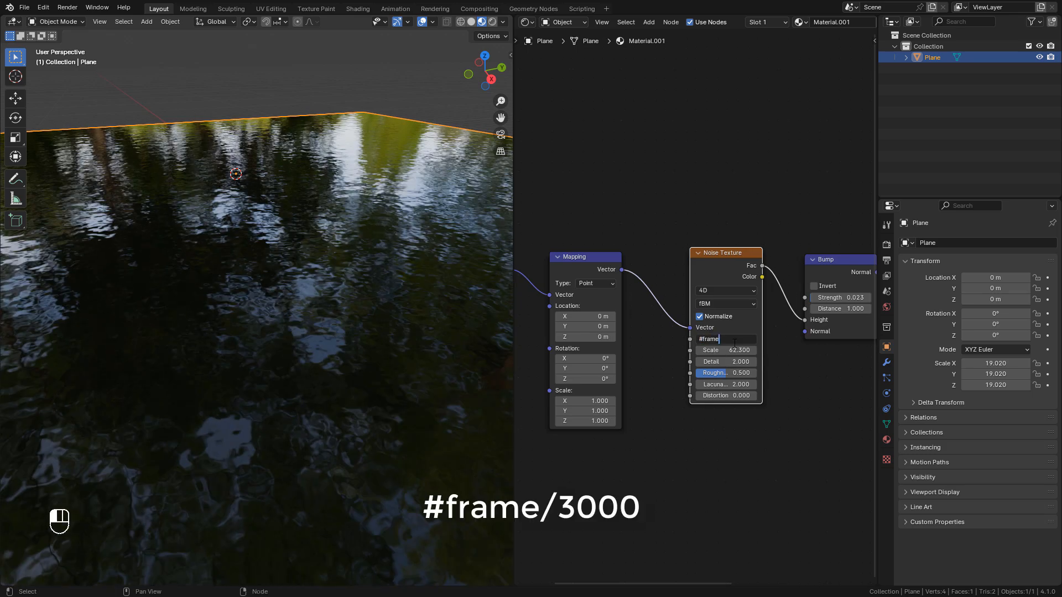
{"action": "type", "text": "/"}
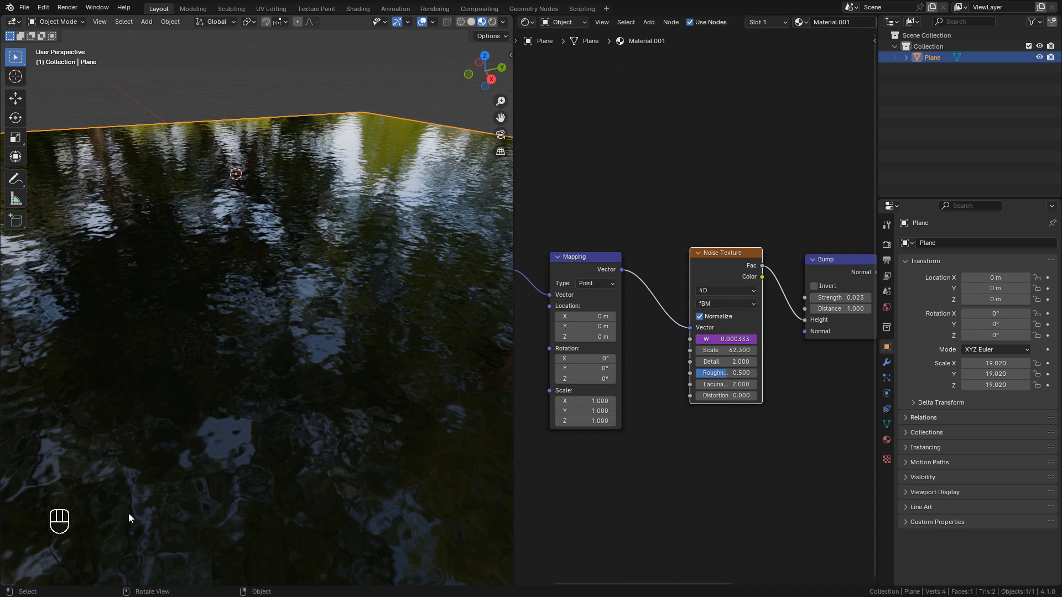
Play the animation to watch the ripples move, stopping at frame 123.
{"action": "key", "text": "space"}
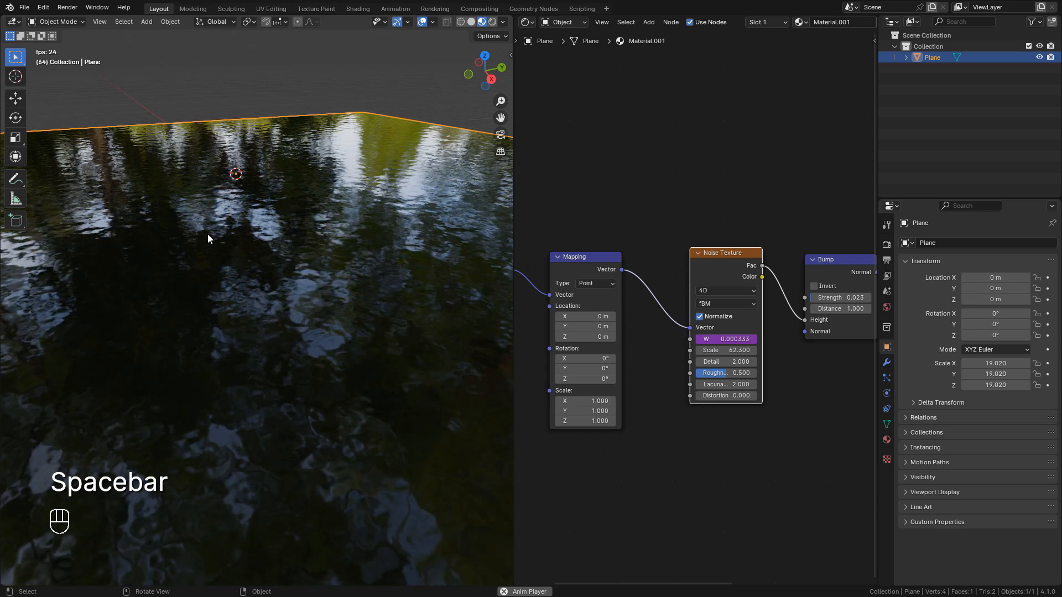
{"action": "key", "text": "space"}
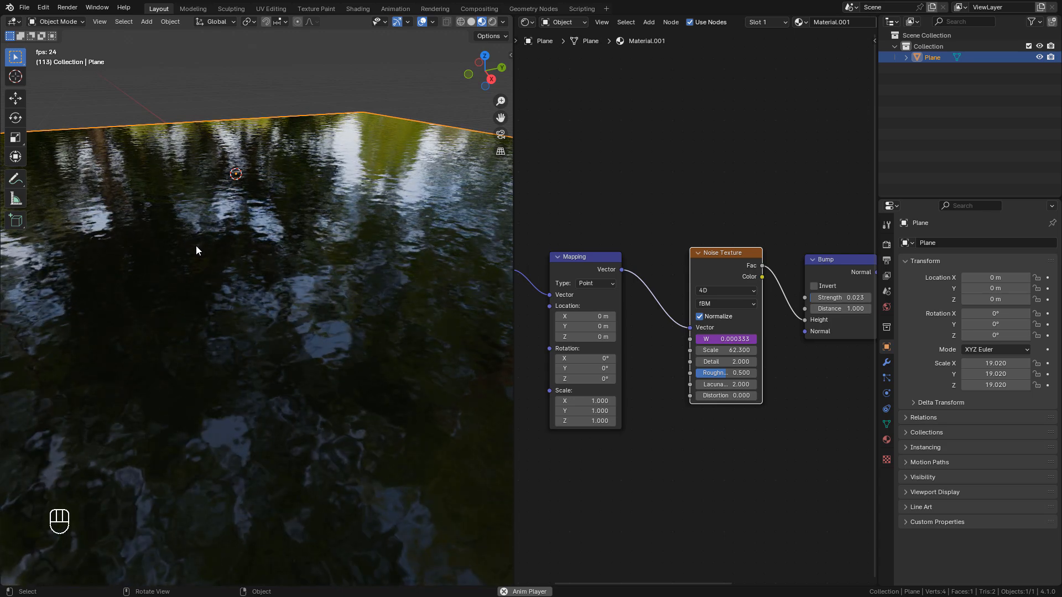
{"action": "key", "text": "space"}
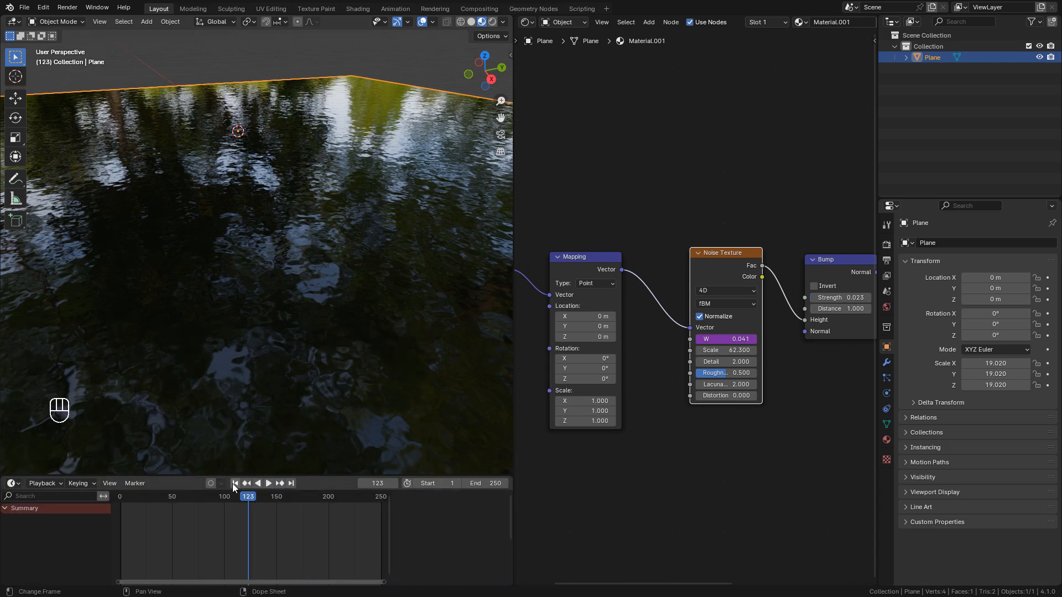
Rewind to the first frame and replay, pausing at frame 59 where W reads 0.118.
{"action": "left_click", "coordinate": [267, 484]}
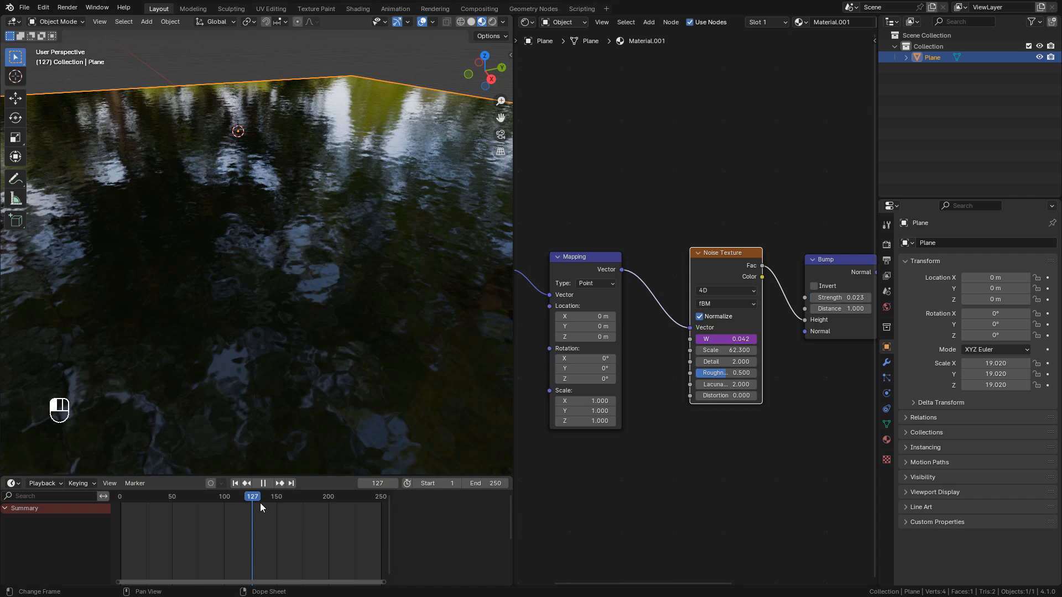
{"action": "left_click", "coordinate": [125, 497]}
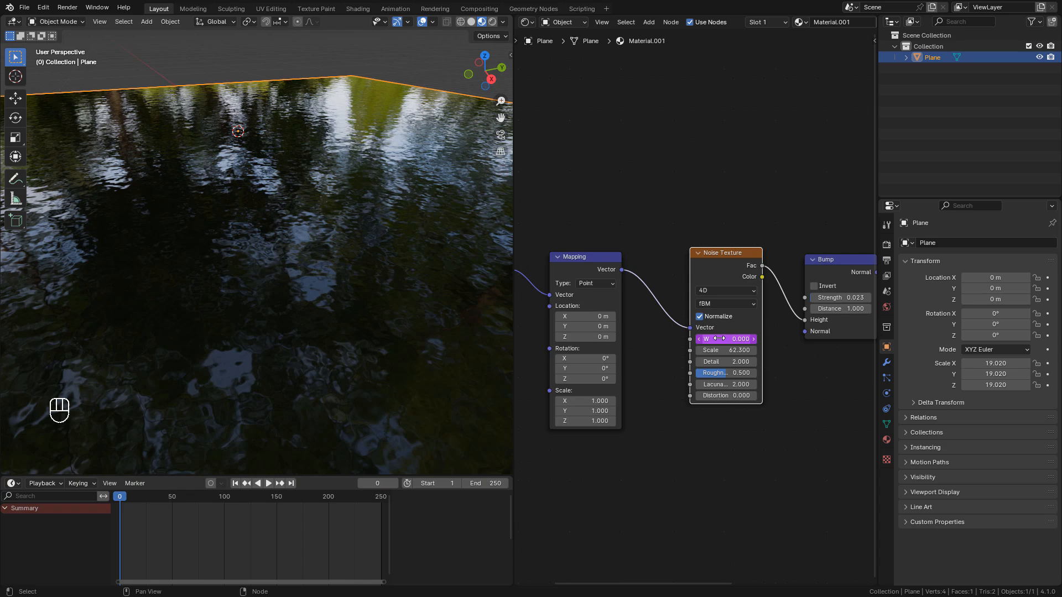
{"action": "key", "text": "space"}
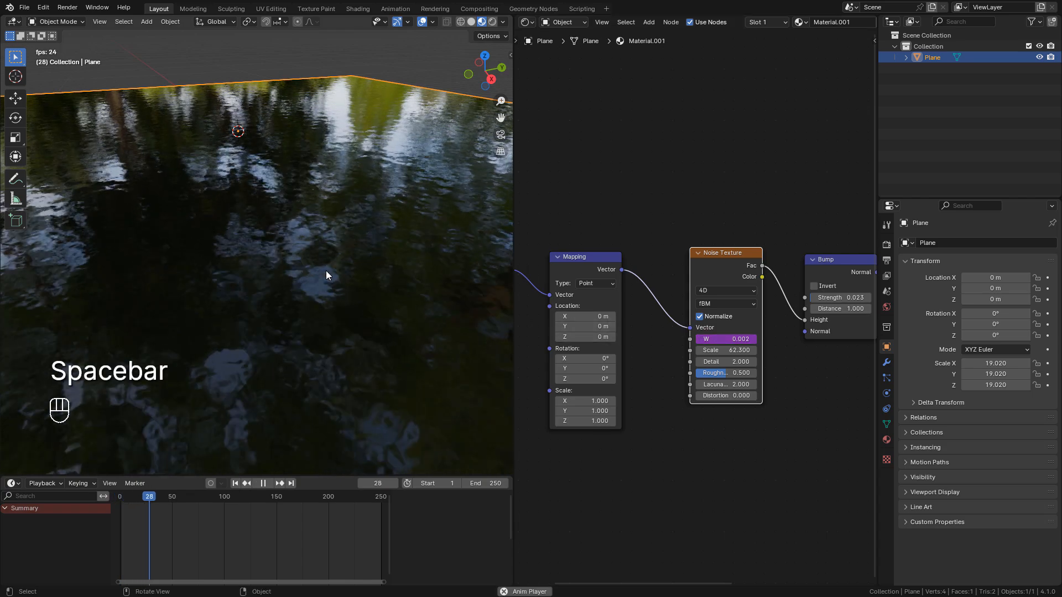
{"action": "key", "text": "space"}
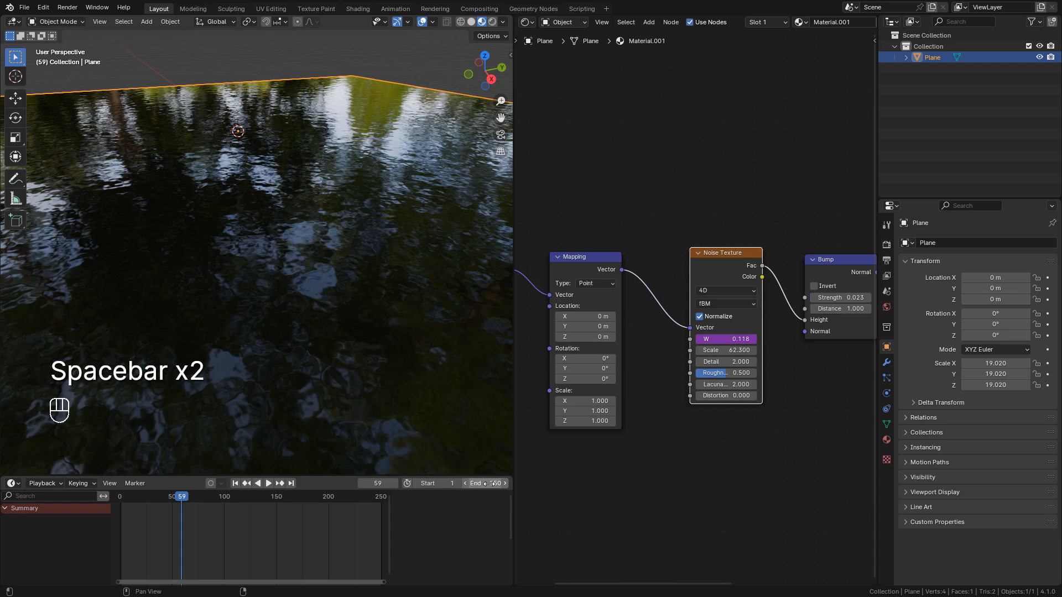
{"action": "left_click", "coordinate": [489, 483]}
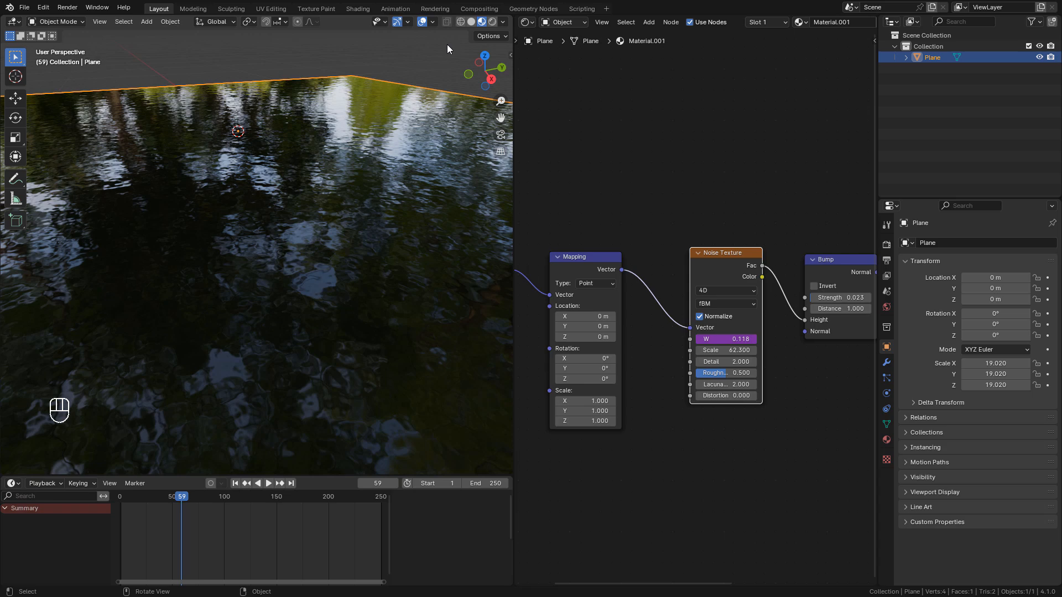
{"action": "mouse_move", "coordinate": [450, 177]}
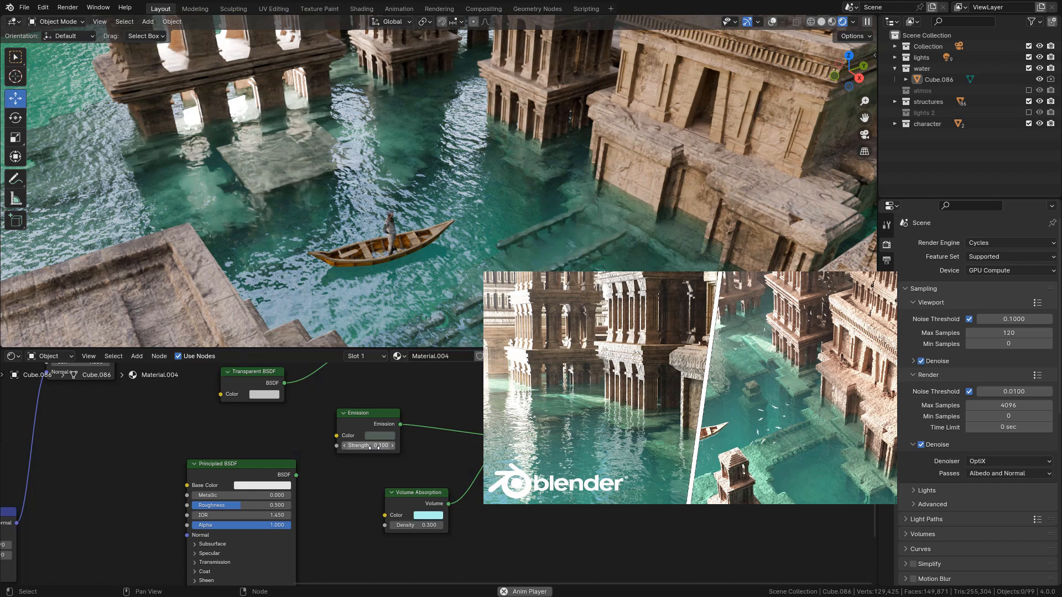
{"action": "left_click", "coordinate": [380, 436]}
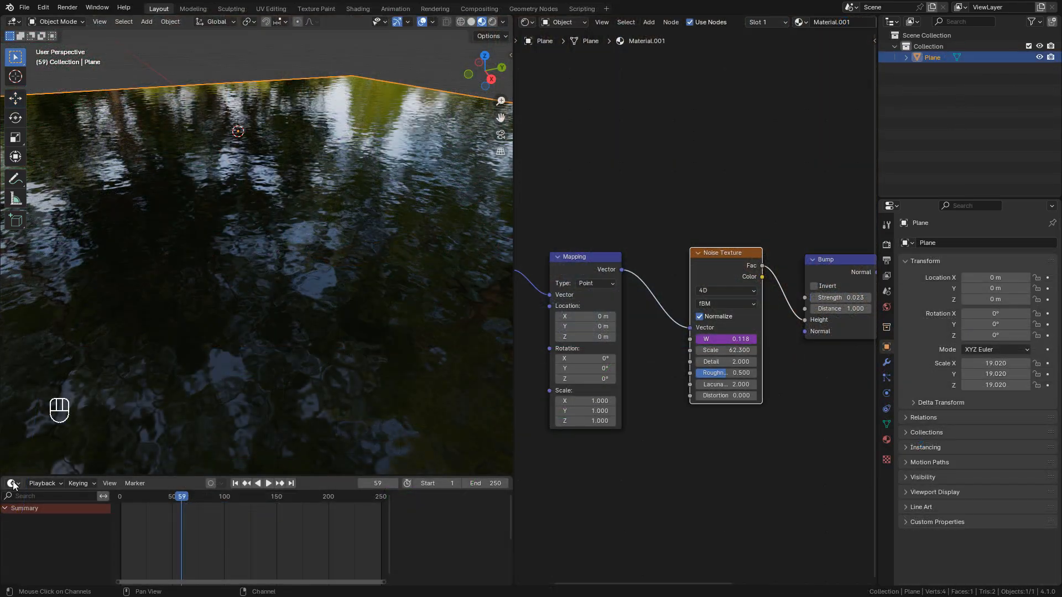
Drag the terrain 2 island from the Mt pack asset library into the water and set Grass to 0.5.
{"action": "left_click", "coordinate": [12, 483]}
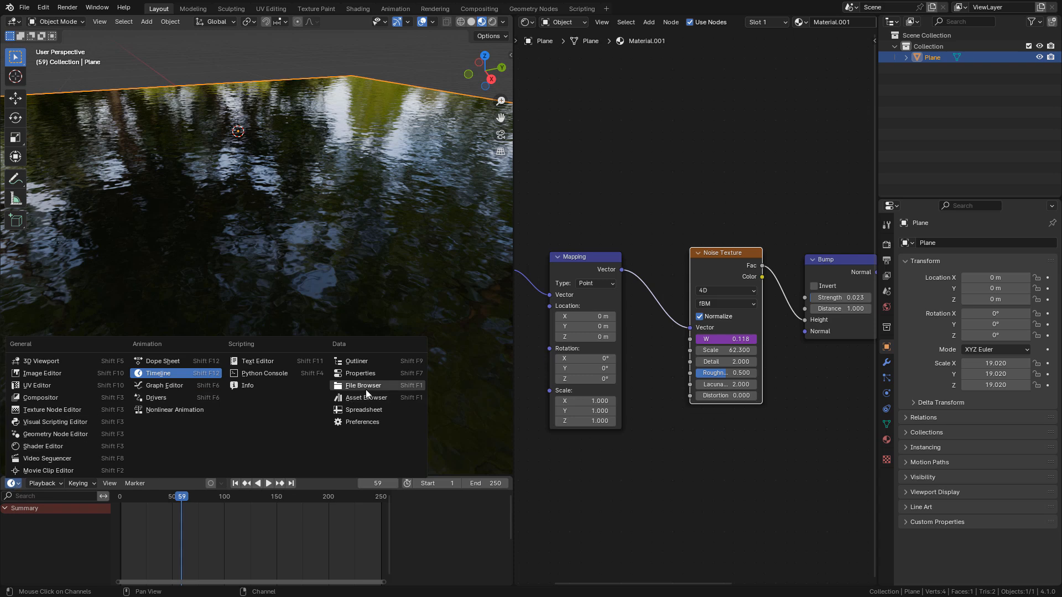
{"action": "left_click", "coordinate": [365, 397]}
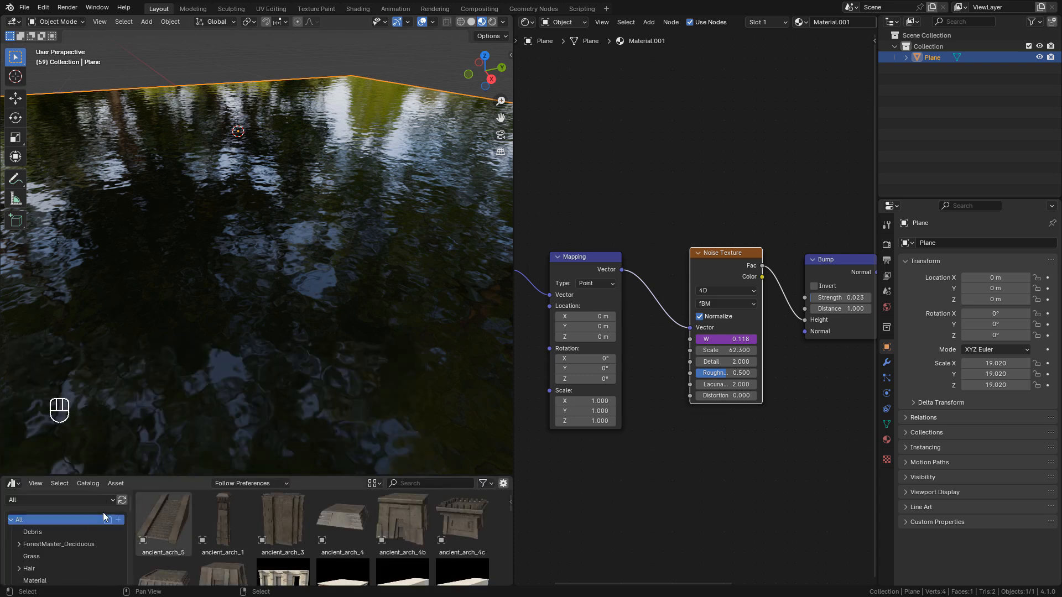
{"action": "left_click", "coordinate": [61, 500]}
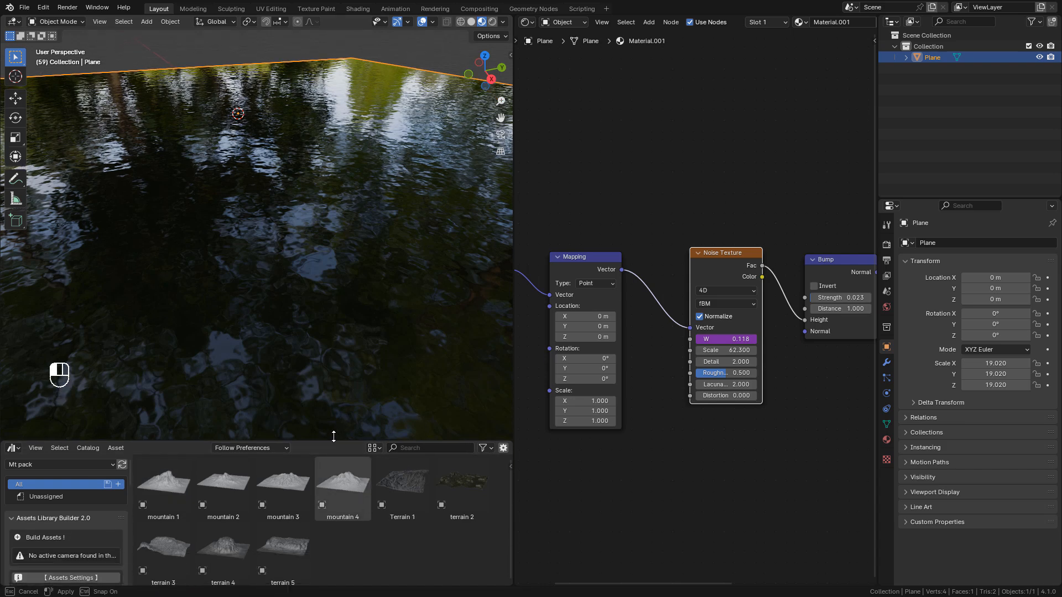
{"action": "left_click", "coordinate": [462, 481]}
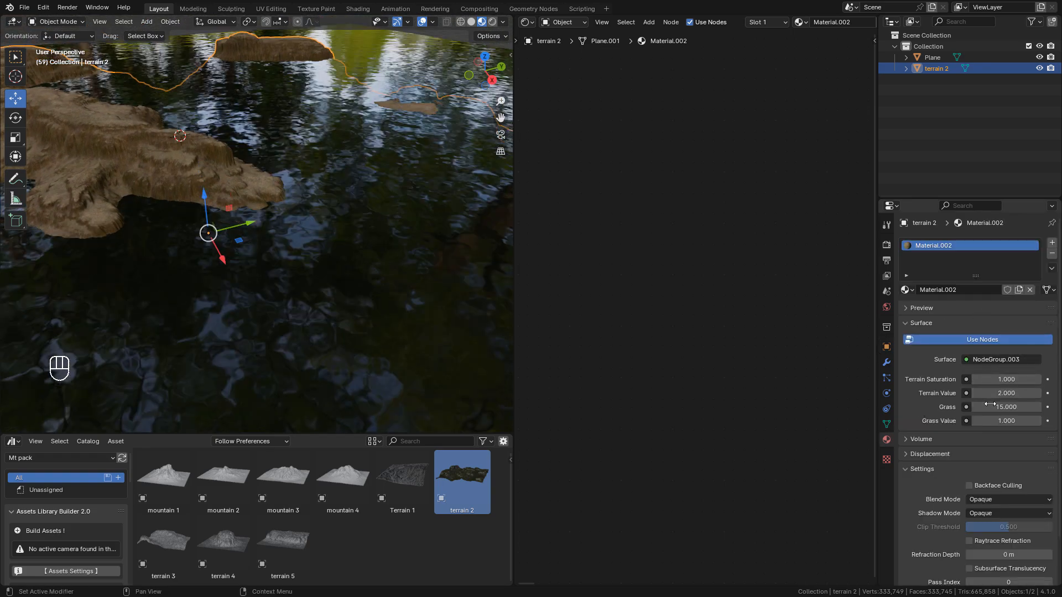
{"action": "left_click_drag", "start_coordinate": [1009, 406], "coordinate": [983, 406]}
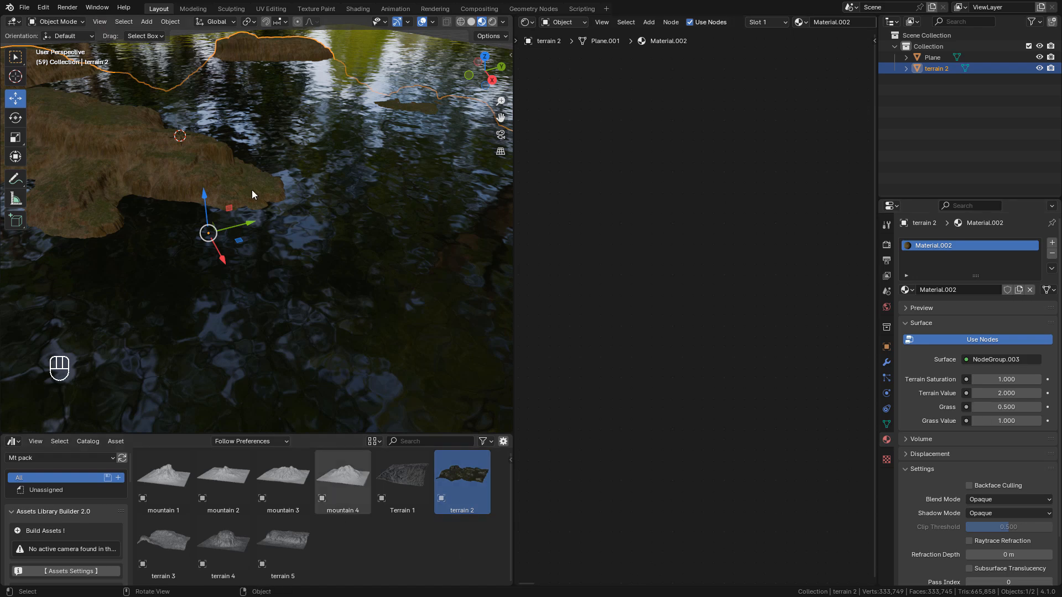
Give the world colour an Environment Texture loaded from forest.exr.
{"action": "left_click", "coordinate": [492, 22]}
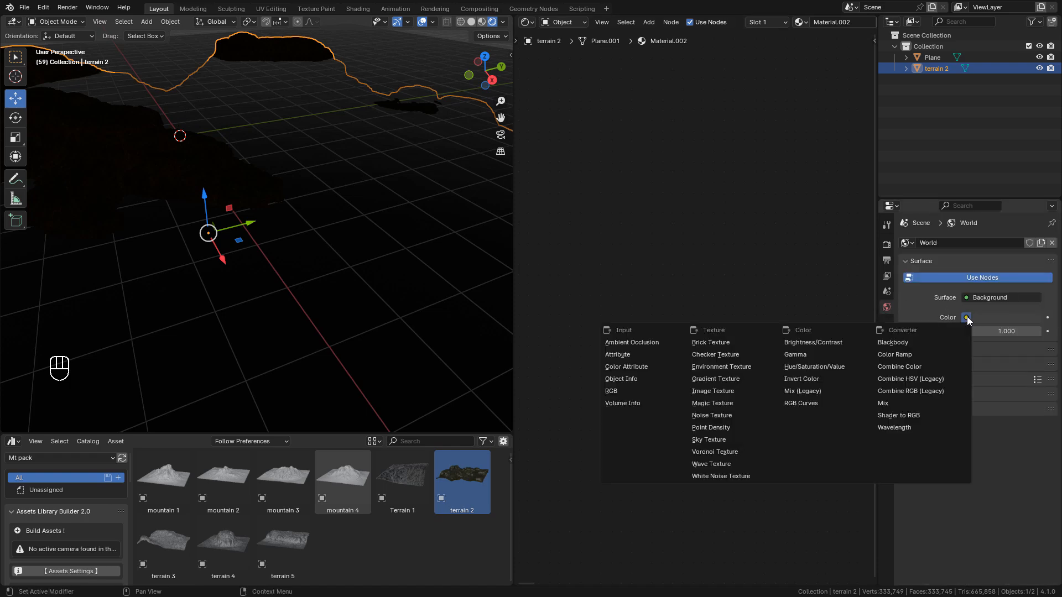
{"action": "mouse_move", "coordinate": [720, 366]}
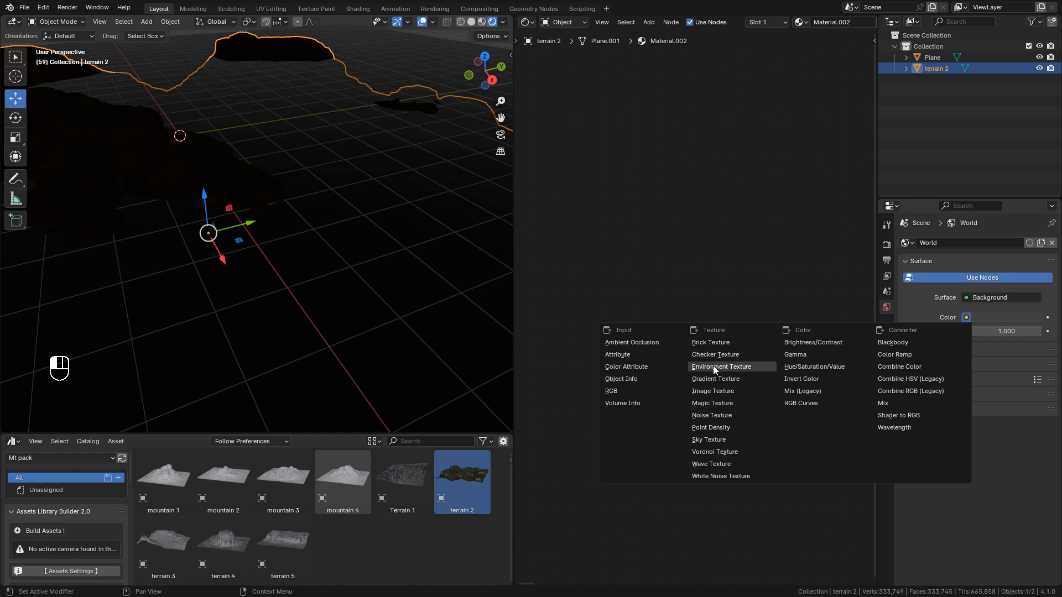
{"action": "left_click", "coordinate": [721, 367]}
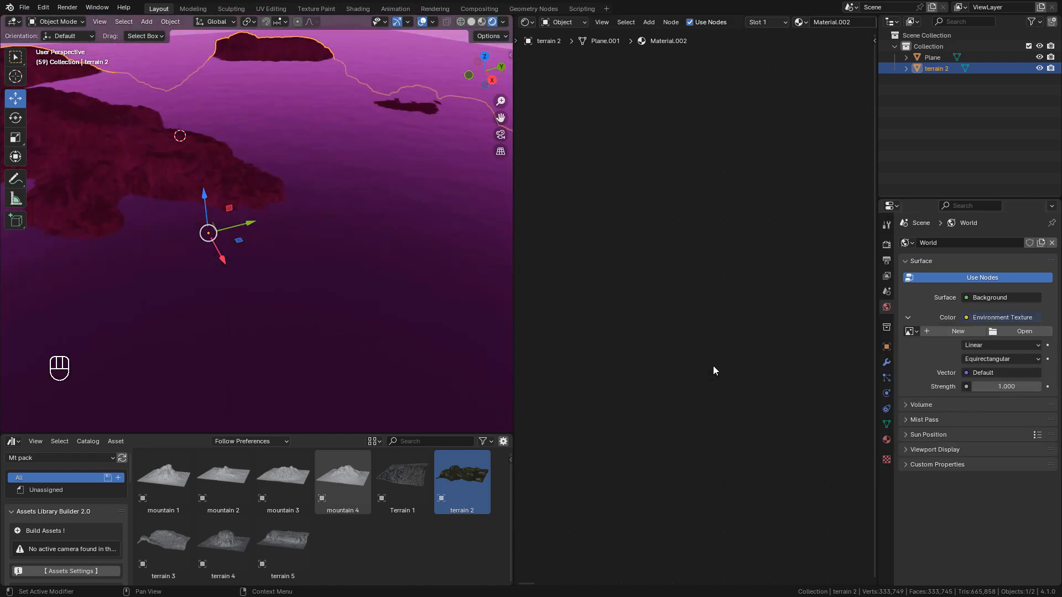
{"action": "mouse_move", "coordinate": [1024, 331]}
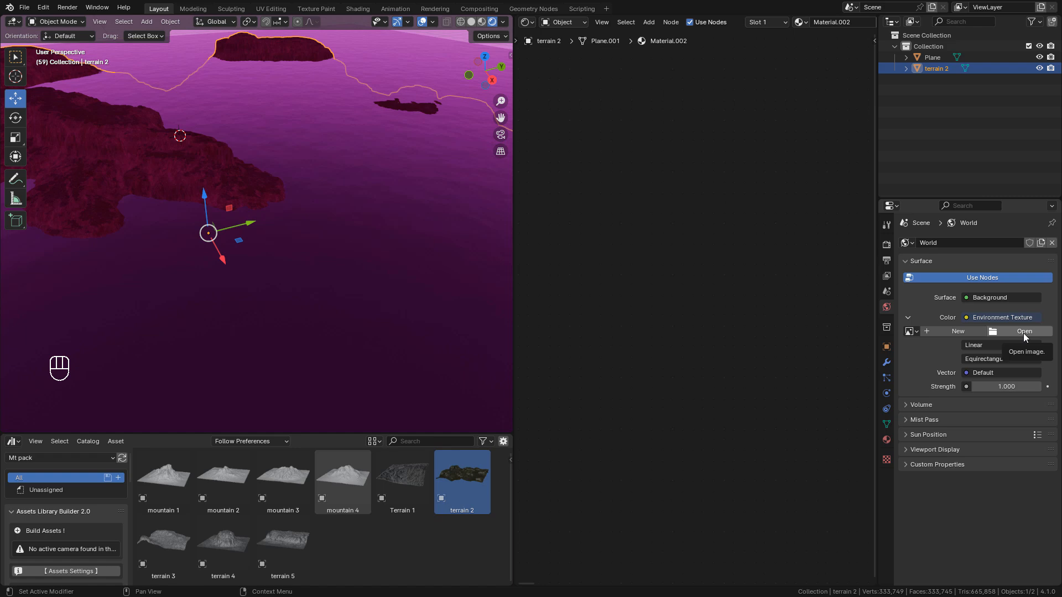
{"action": "left_click", "coordinate": [1025, 331]}
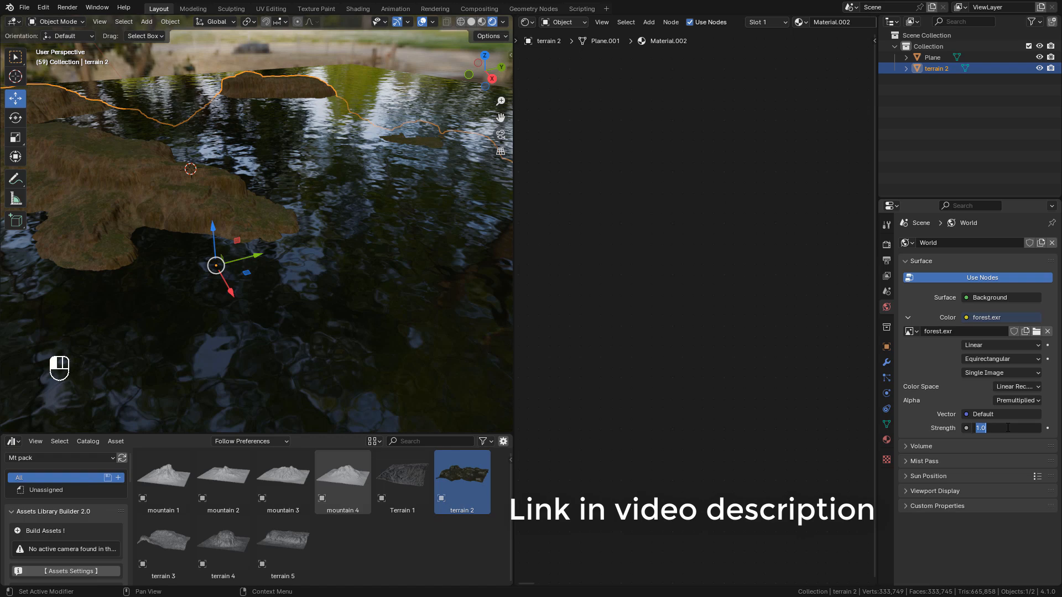
Add a Sun light with strength 12 and a pale warm yellow colour.
{"action": "key", "text": "shift+a"}
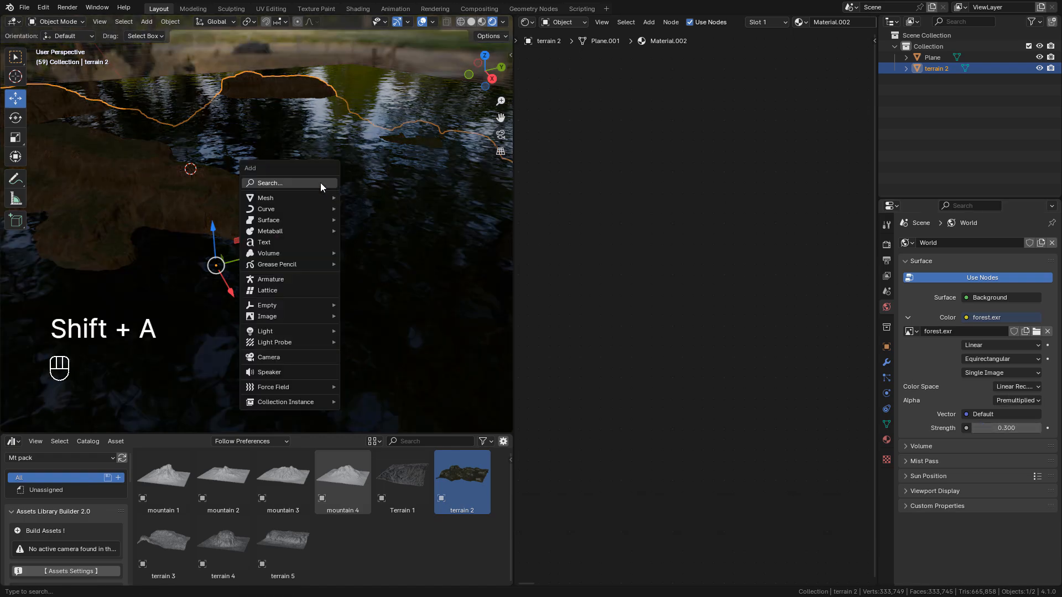
{"action": "mouse_move", "coordinate": [265, 331]}
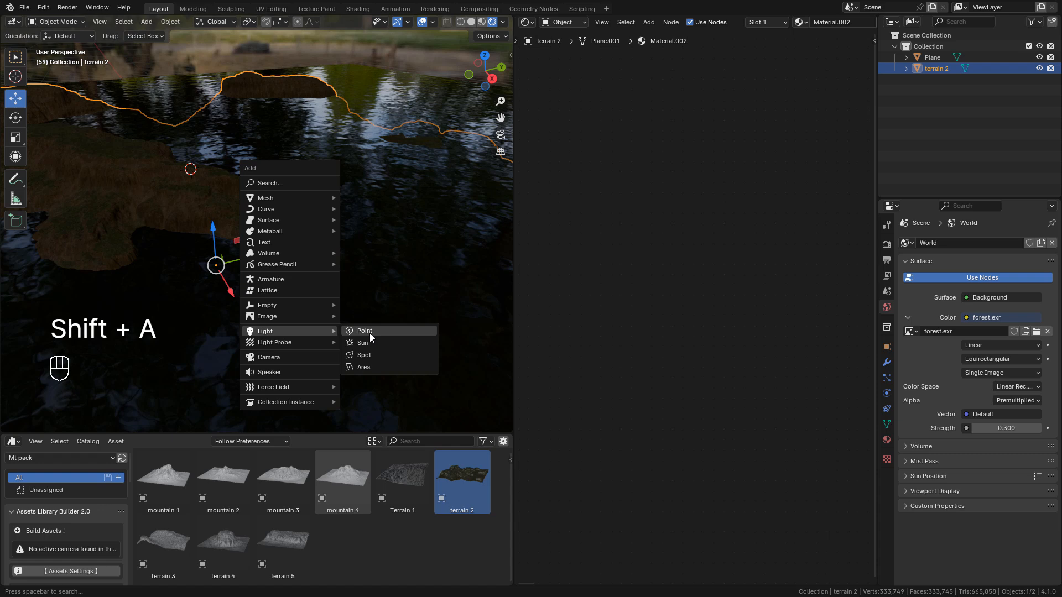
{"action": "left_click", "coordinate": [363, 343]}
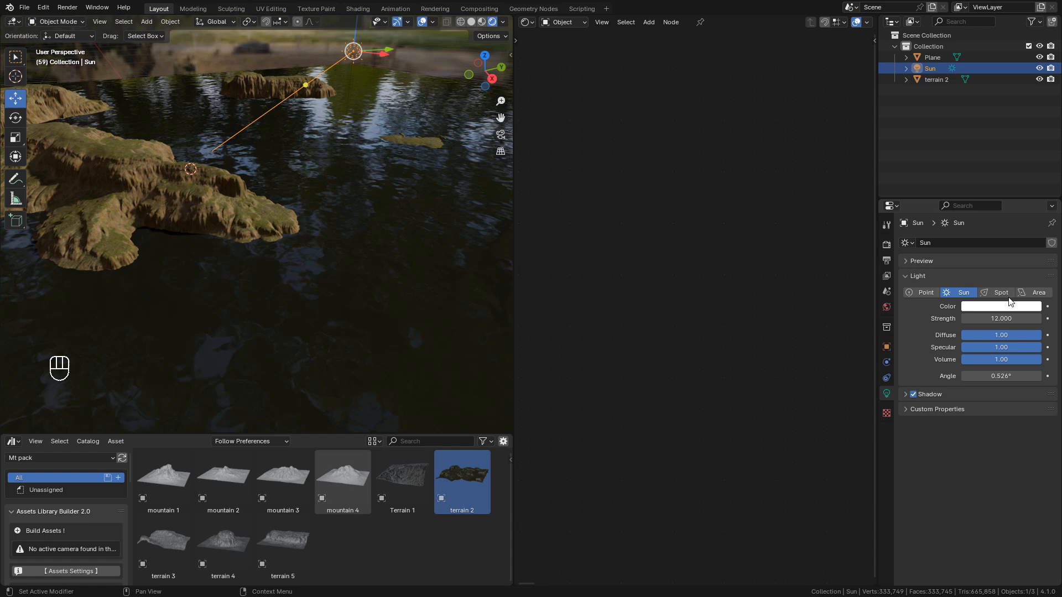
{"action": "left_click", "coordinate": [1001, 306]}
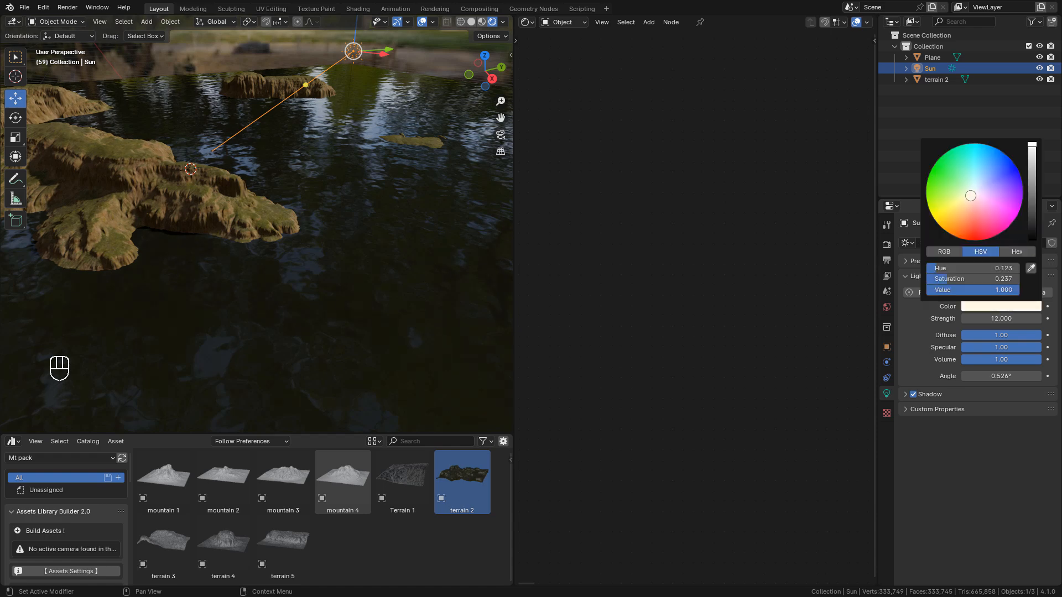
{"action": "key", "text": "Tab"}
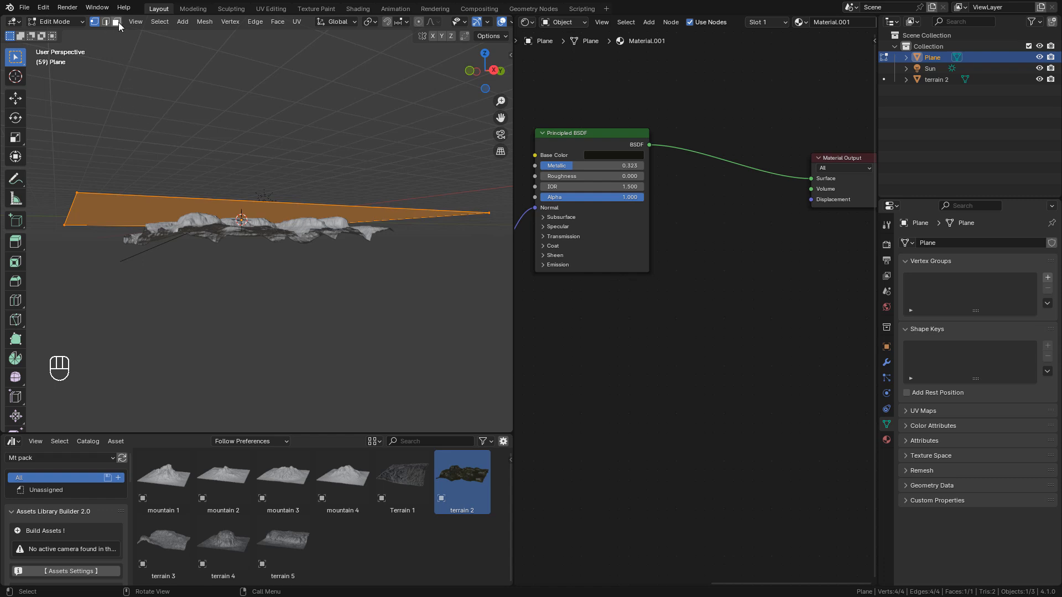
Return the water plane from edit mode to object mode.
{"action": "key", "text": "e"}
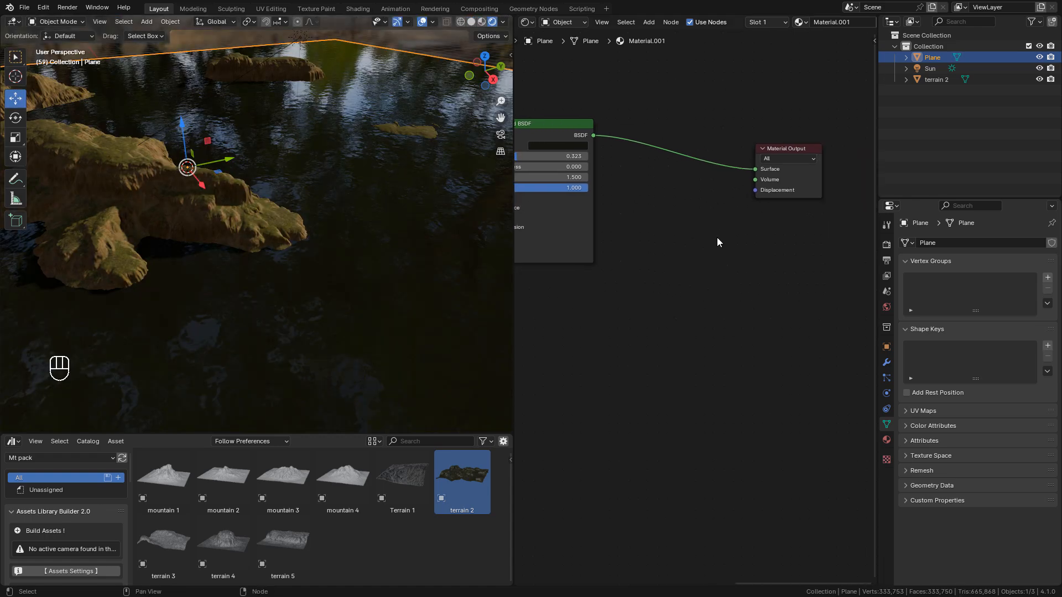
Add an Add Shader node and a Volume Absorption node to the water material.
{"action": "key", "text": "shift+a"}
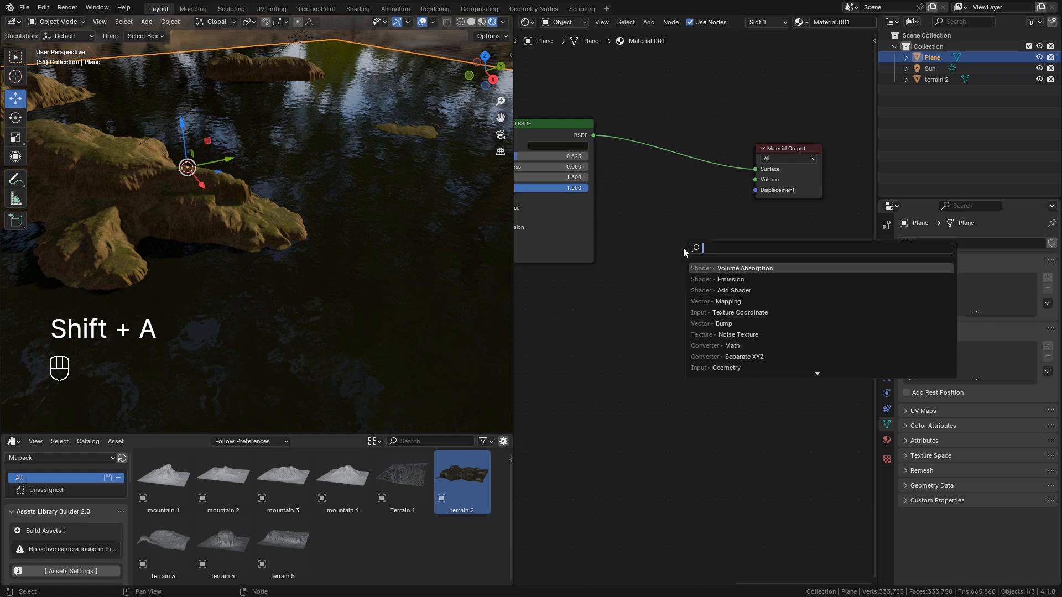
{"action": "type", "text": "add"}
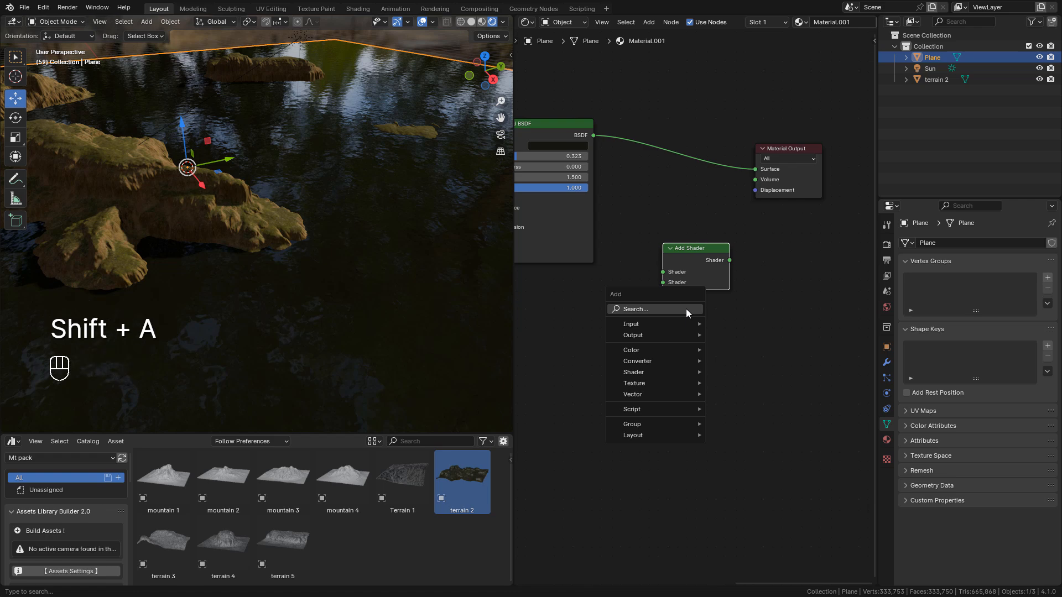
{"action": "type", "text": "volu"}
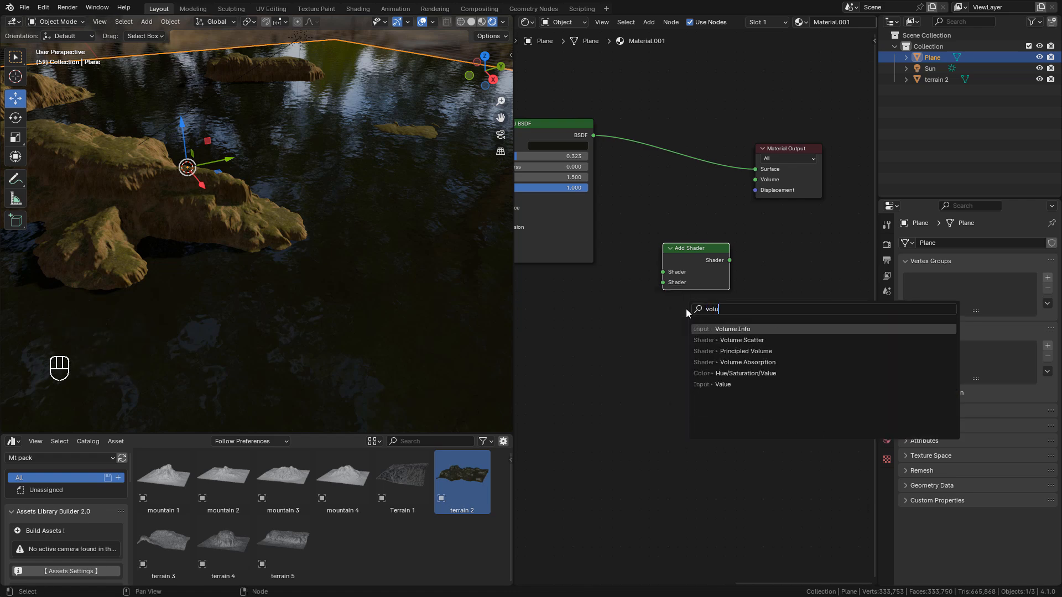
{"action": "left_click", "coordinate": [748, 362]}
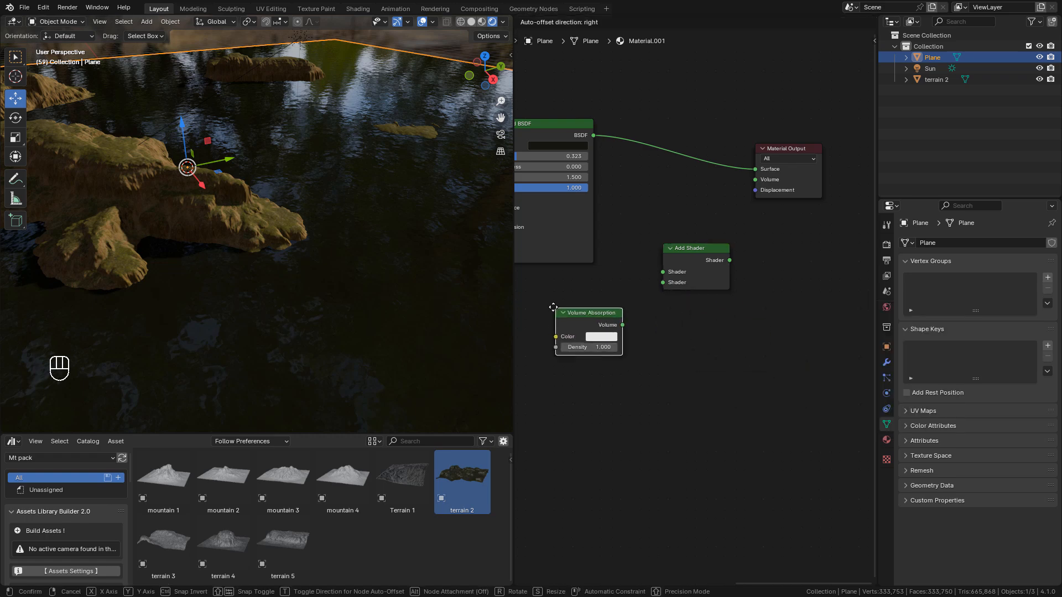
Add an Emission node and wire the shaders into the Add Shader inputs.
{"action": "key", "text": "shift+a"}
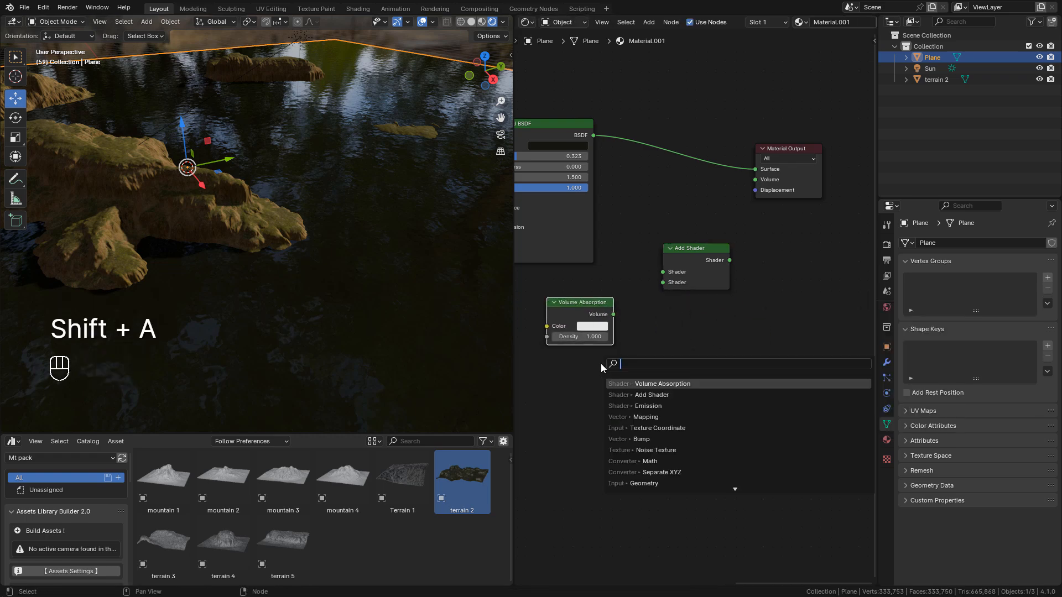
{"action": "left_click", "coordinate": [647, 406]}
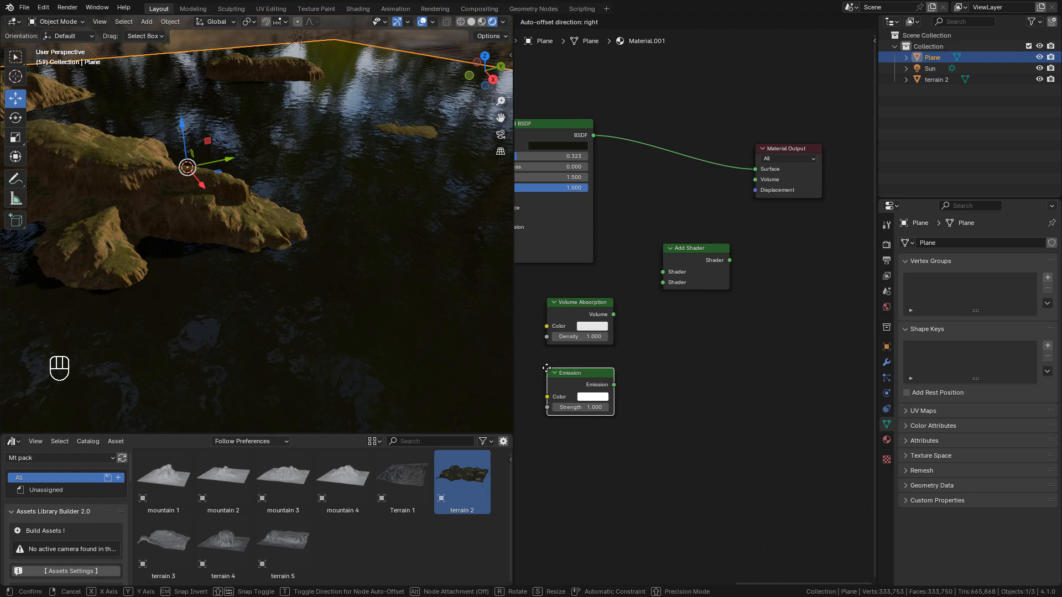
{"action": "left_click_drag", "start_coordinate": [609, 315], "coordinate": [641, 258]}
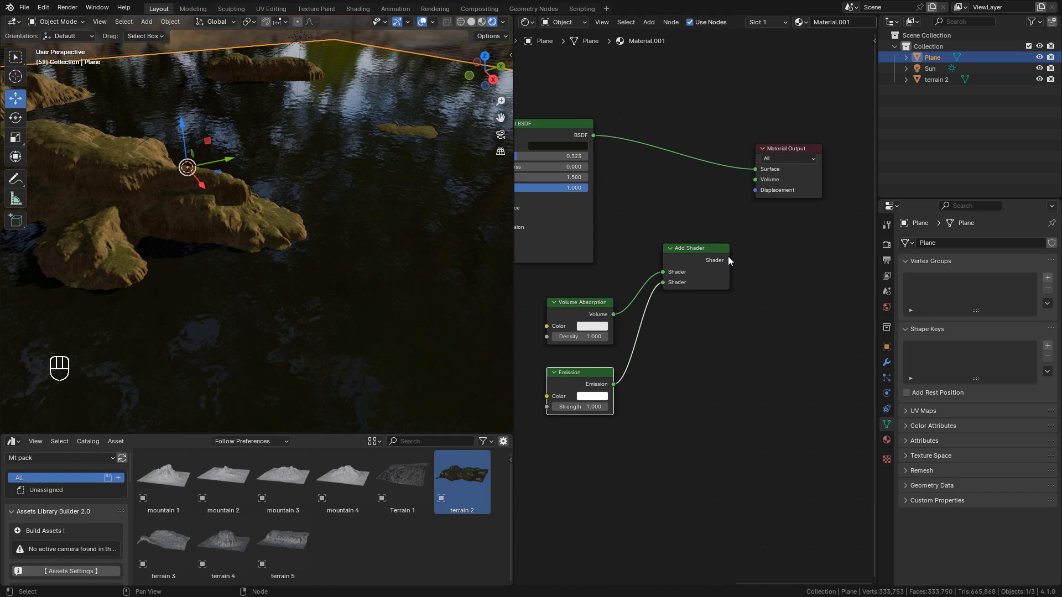
{"action": "mouse_move", "coordinate": [731, 264]}
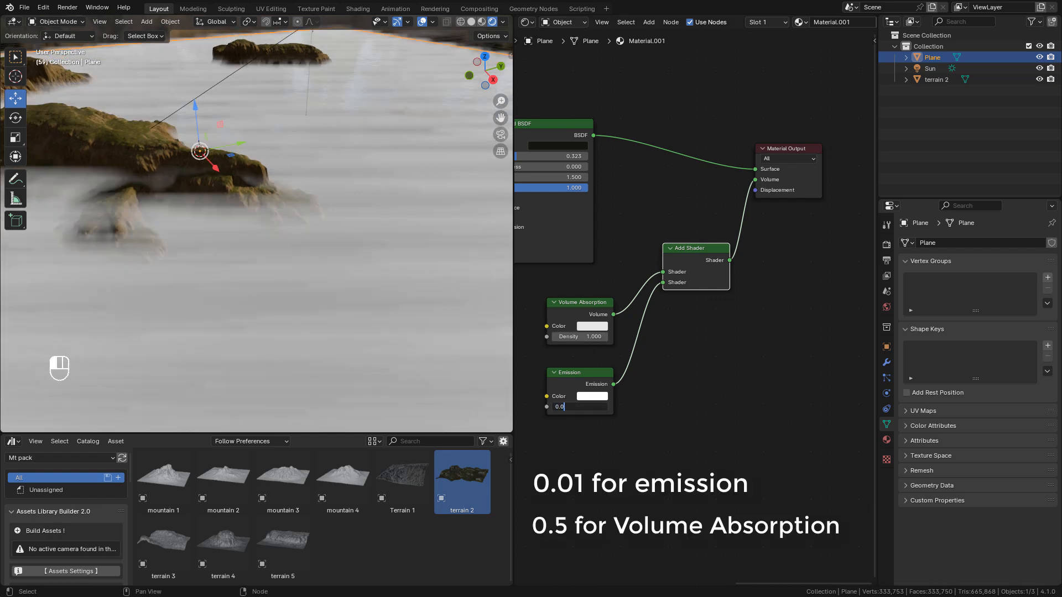
Set emission strength 0.01, absorption density 0.5 and pale blue colours, feeding the Volume output.
{"action": "type", "text": "0.010"}
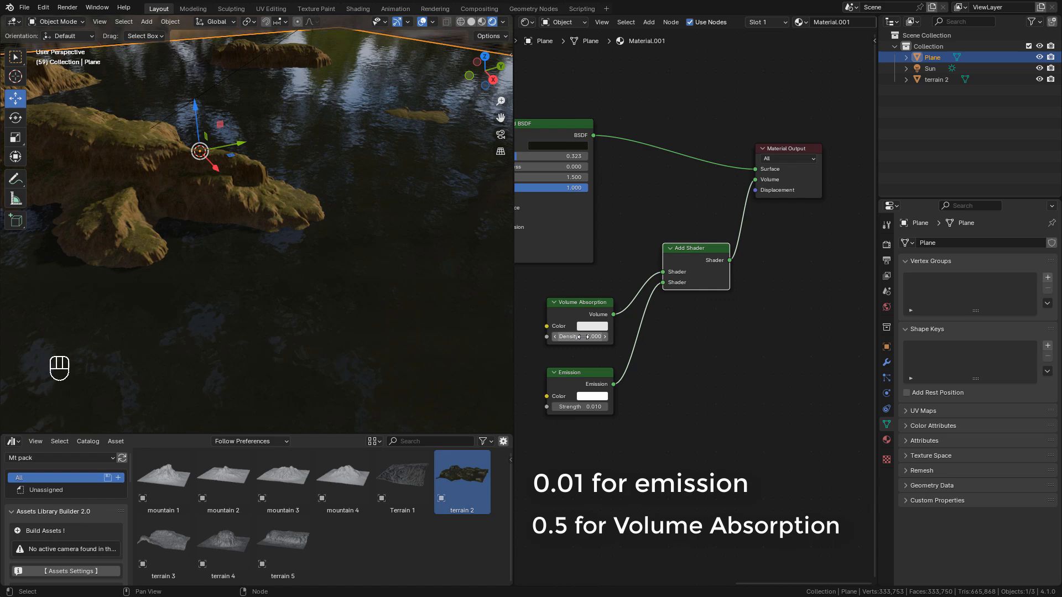
{"action": "left_click", "coordinate": [591, 326]}
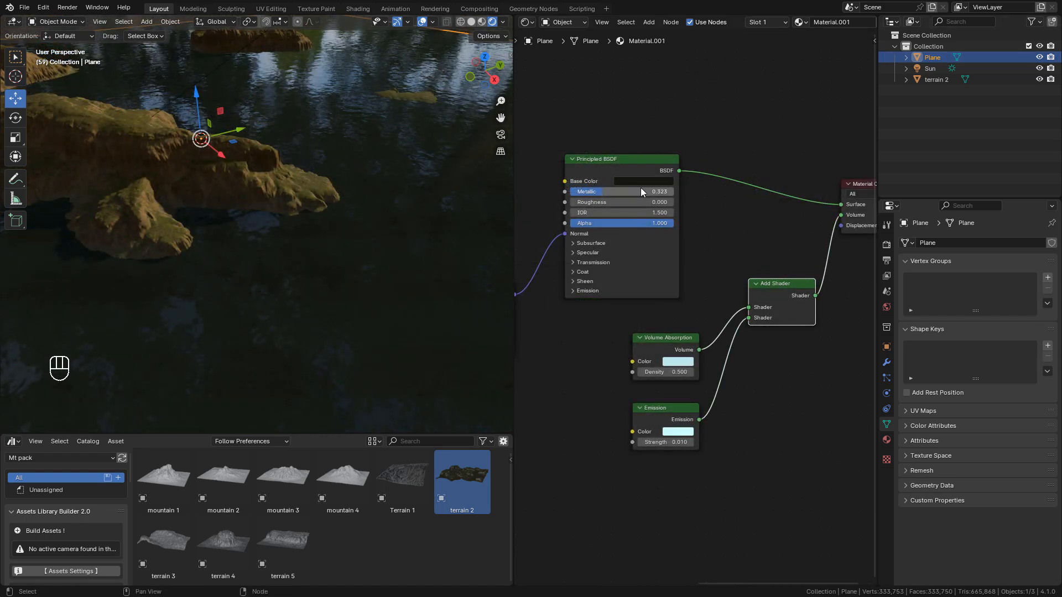
{"action": "left_click", "coordinate": [640, 180]}
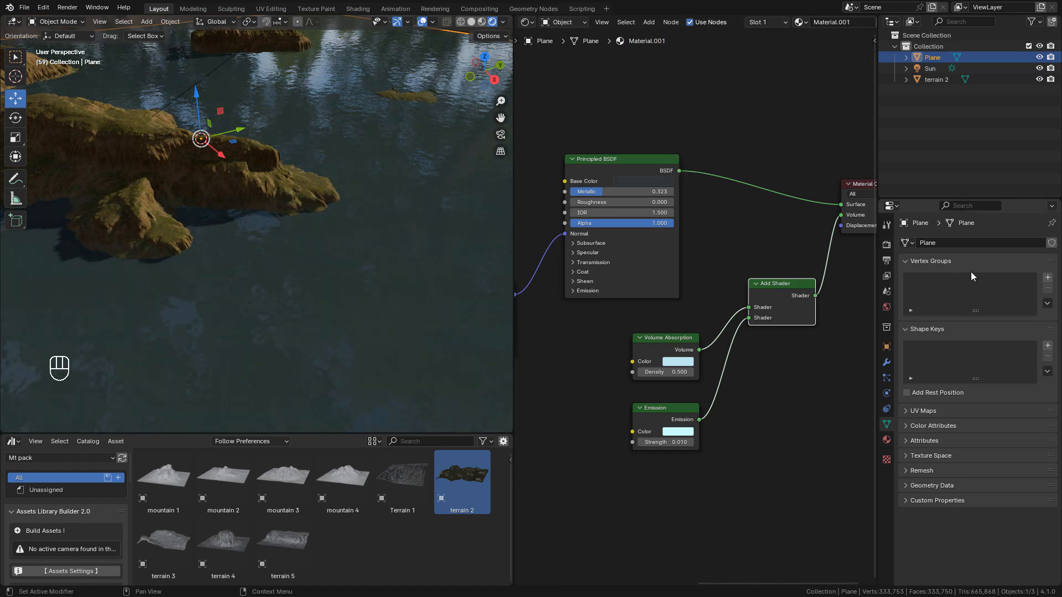
Set the water material's blend mode to Alpha Hashed in its Settings panel.
{"action": "left_click", "coordinate": [886, 440]}
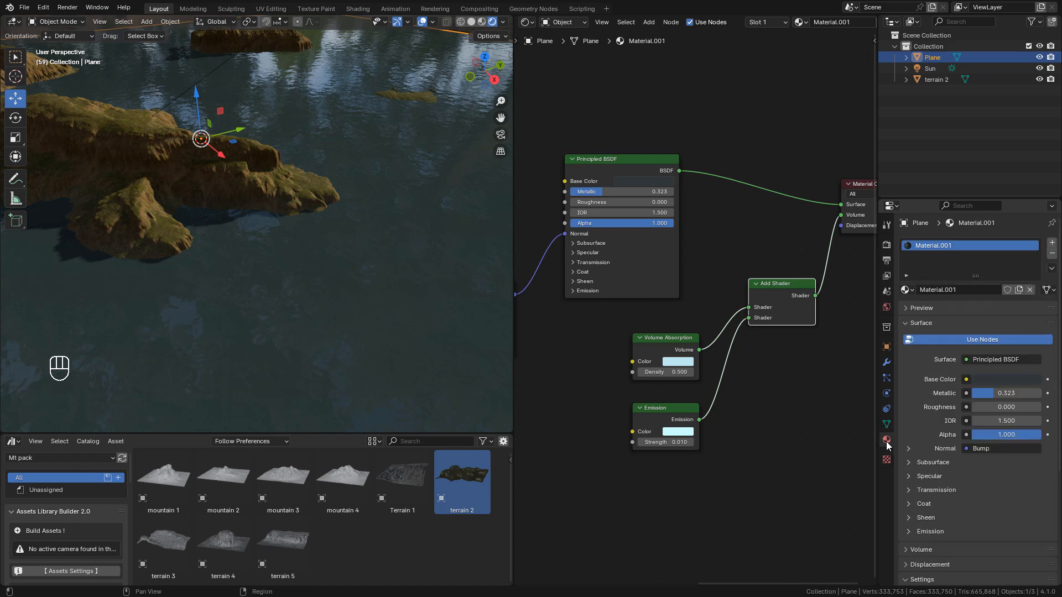
{"action": "mouse_move", "coordinate": [894, 443]}
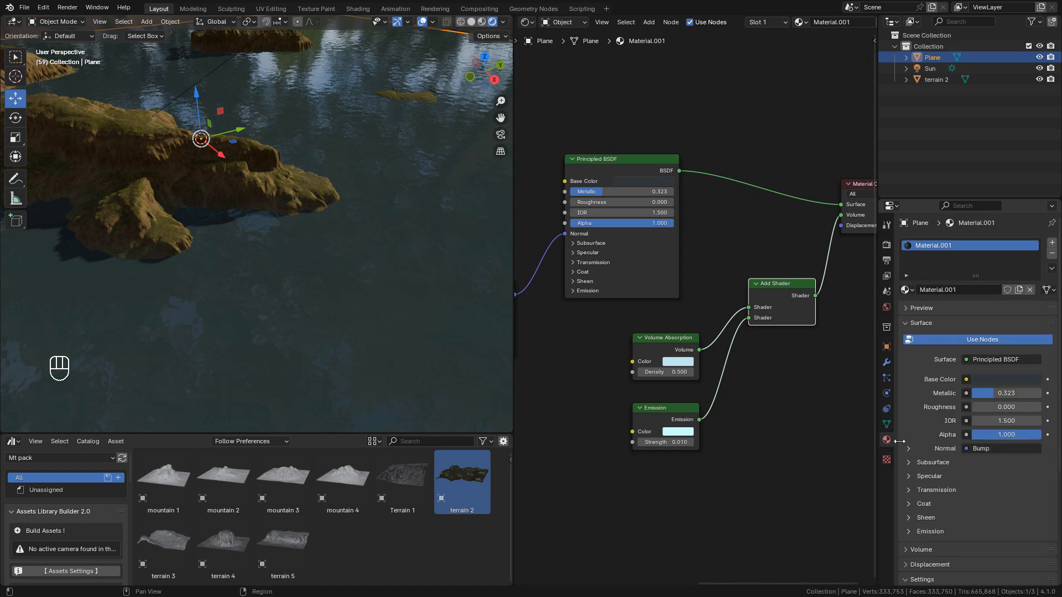
{"action": "scroll", "scroll_direction": "down", "scroll_amount": 3}
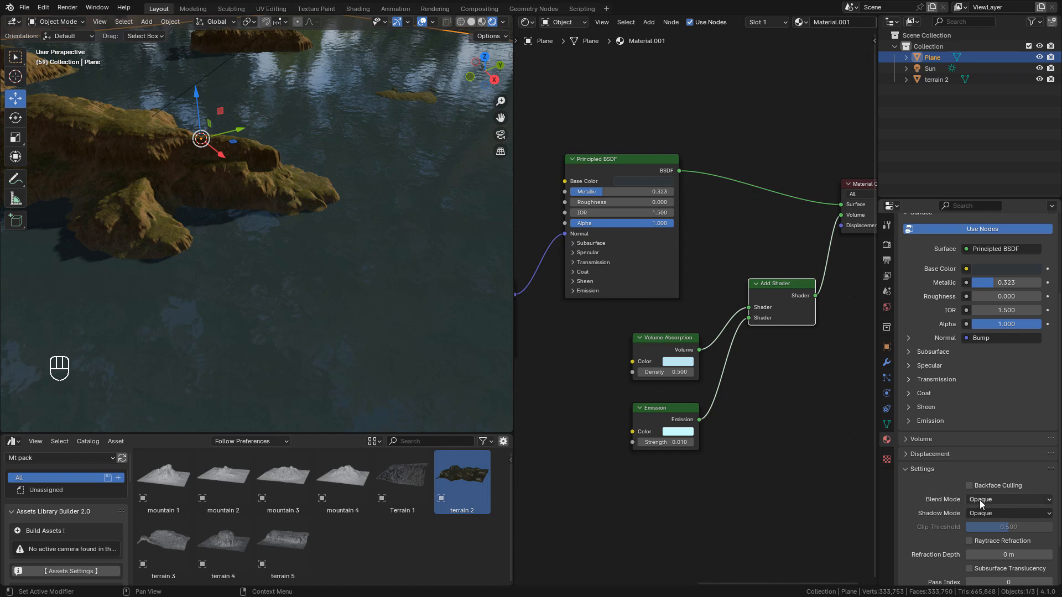
{"action": "left_click", "coordinate": [1007, 499]}
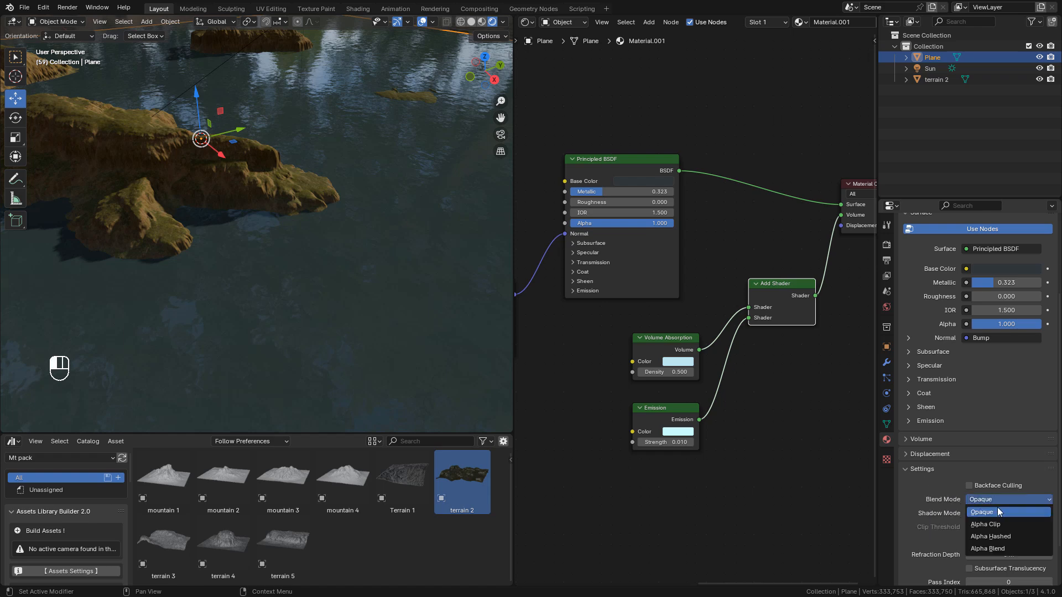
{"action": "mouse_move", "coordinate": [991, 536]}
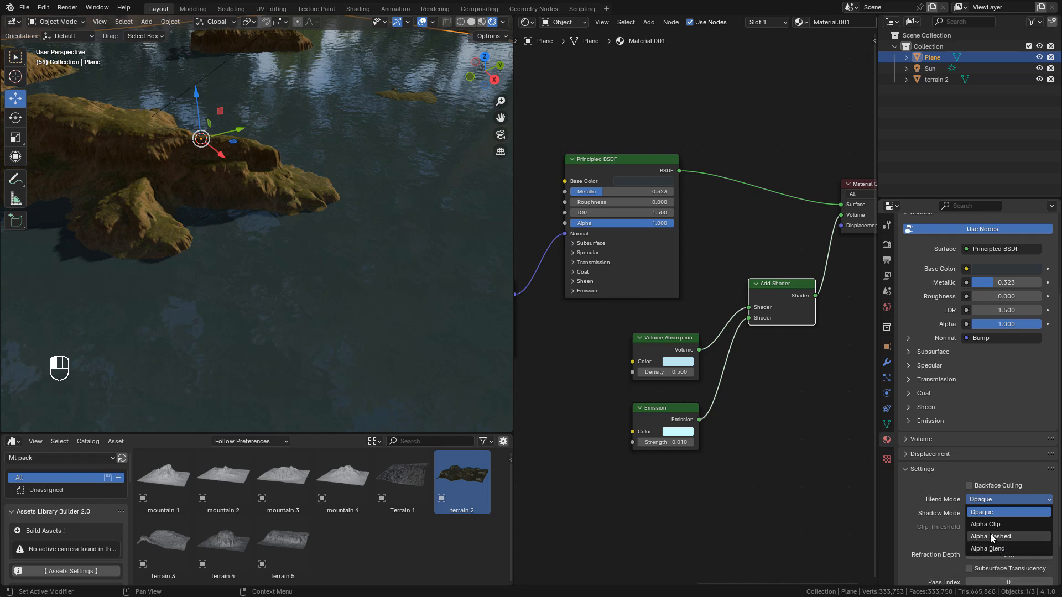
{"action": "left_click", "coordinate": [991, 536]}
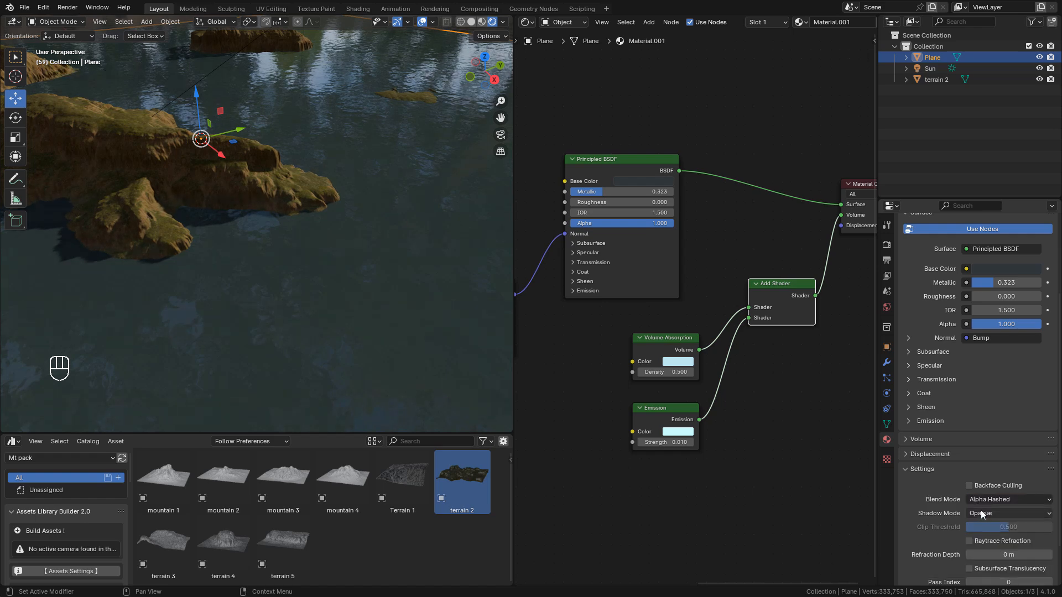
{"action": "left_click", "coordinate": [1008, 512]}
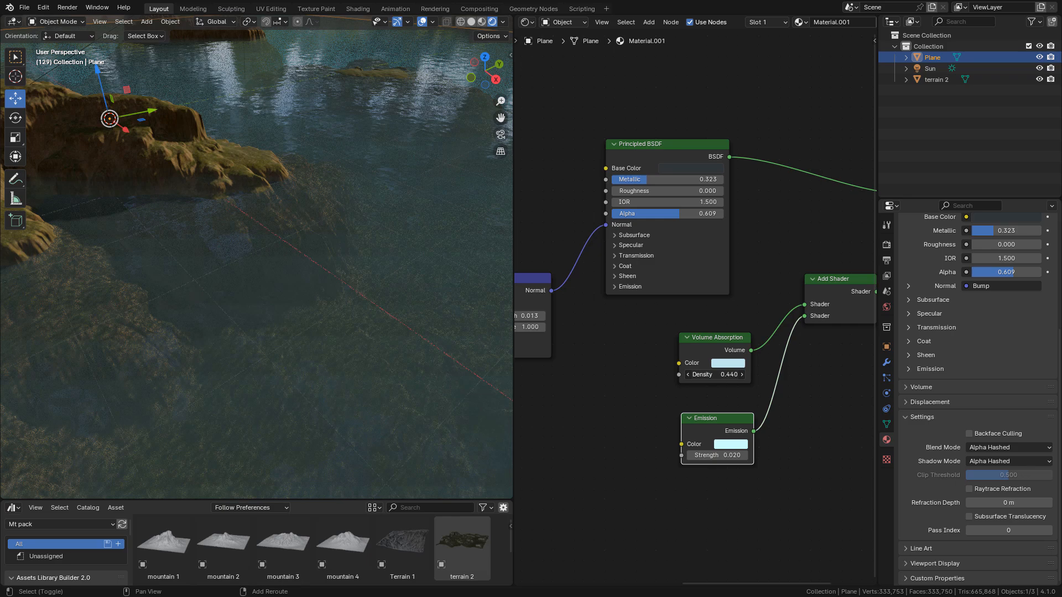
Adjust the water material's absorption density and emission strength values.
{"action": "left_click", "coordinate": [728, 375]}
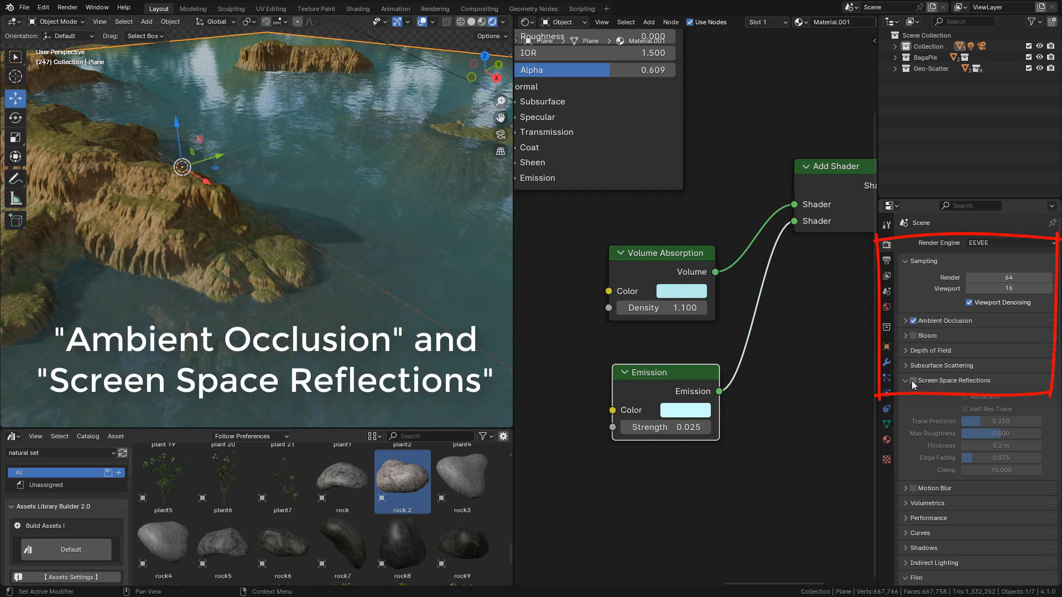
Enable Eevee Screen Space Reflections with Half Res Trace left off.
{"action": "left_click", "coordinate": [913, 381]}
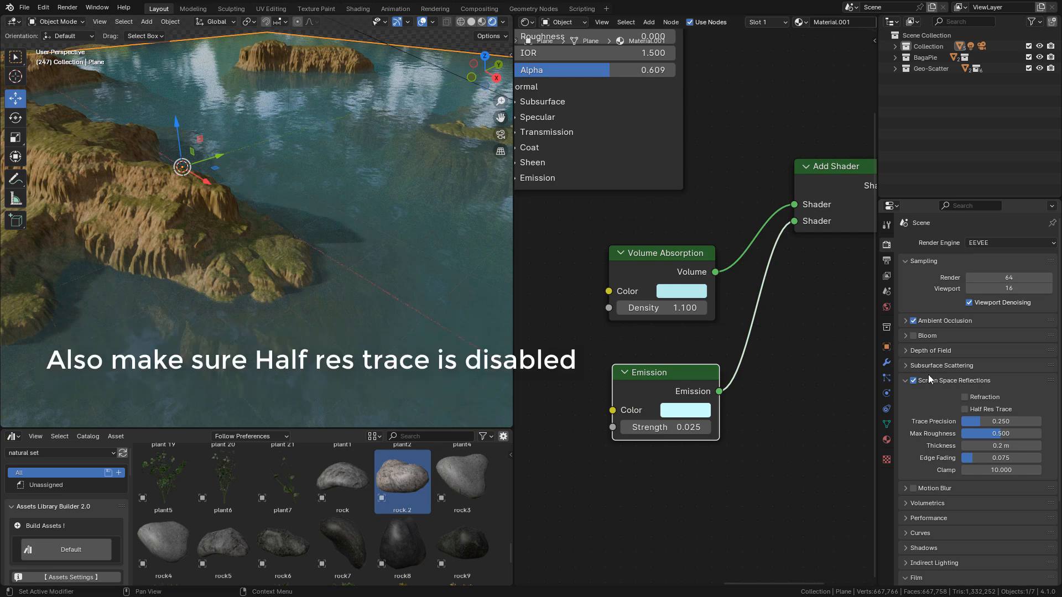
{"action": "mouse_move", "coordinate": [966, 409]}
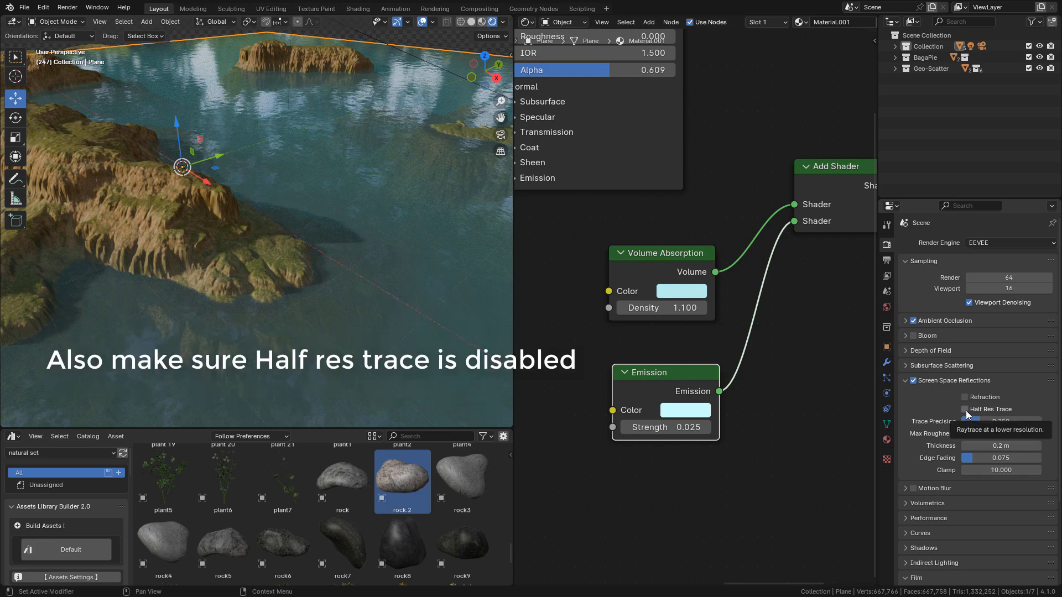